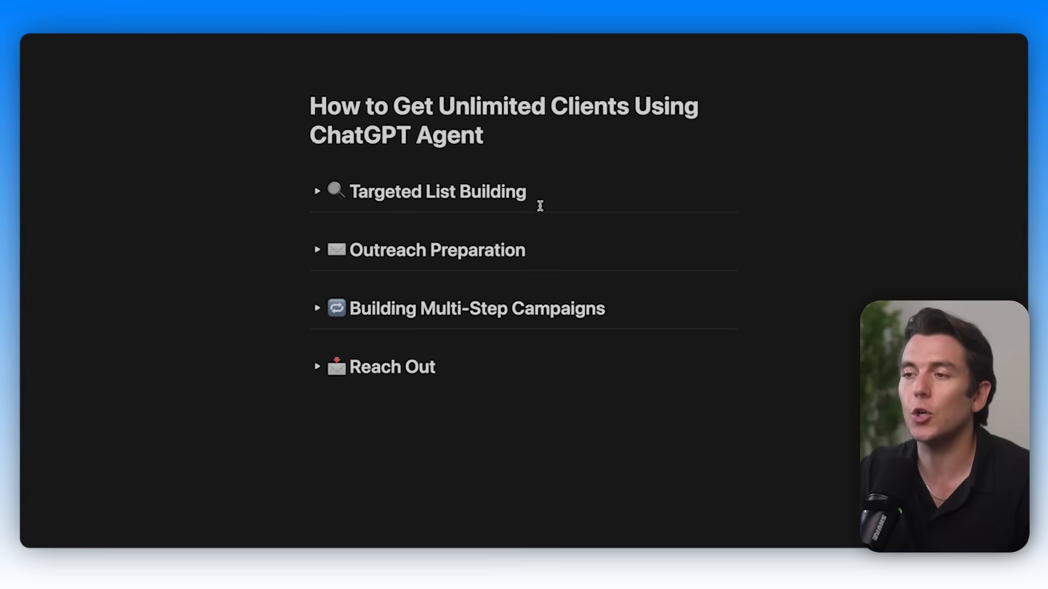
# Expand the Targeted List Building section of the Notion guide.
pyautogui.click(539, 207)
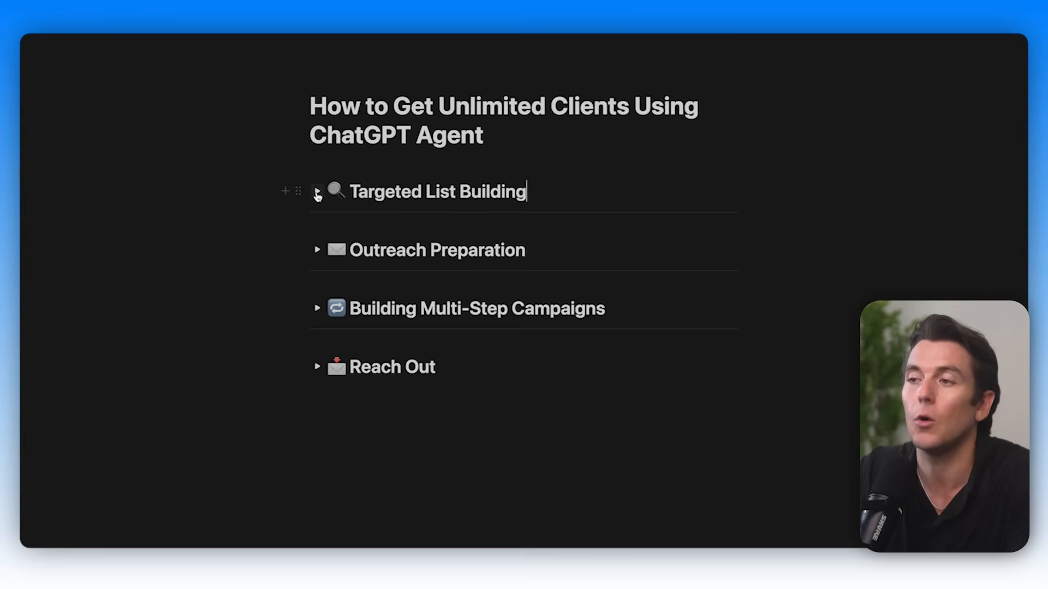
pyautogui.doubleClick(437, 192)
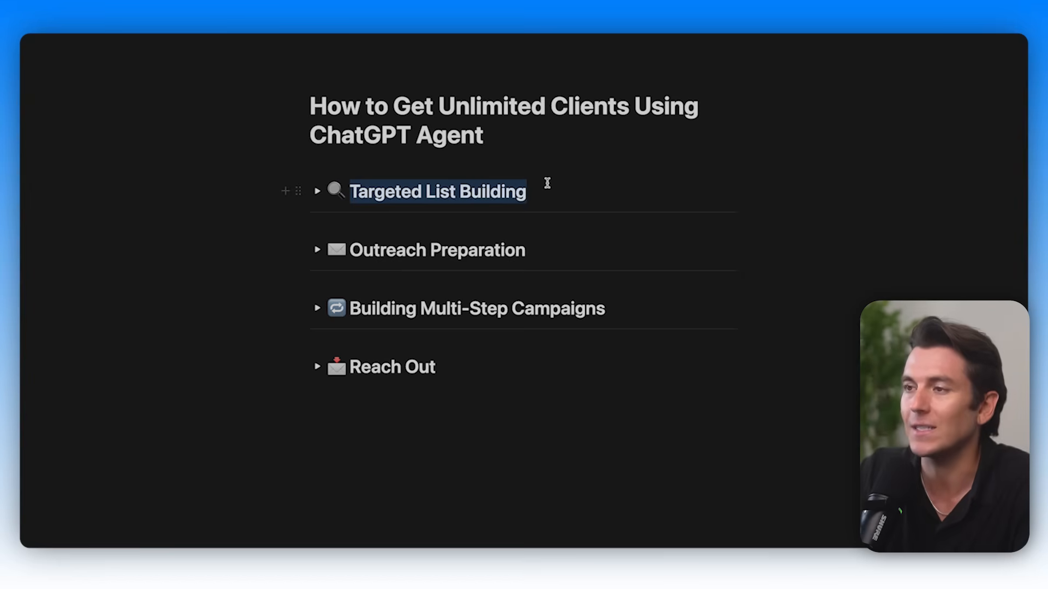
pyautogui.click(317, 192)
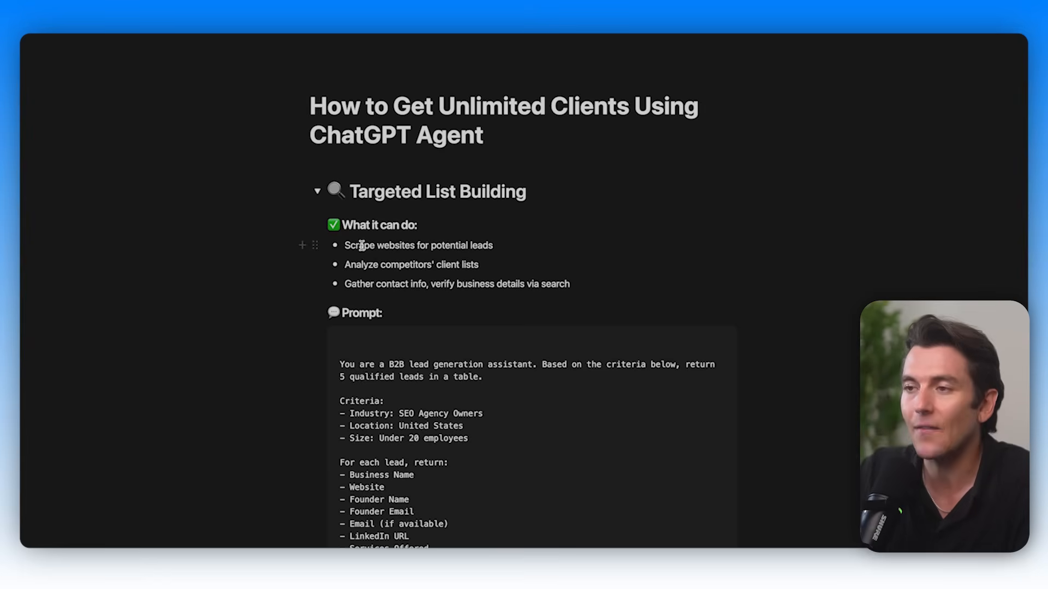
pyautogui.scroll(-3)
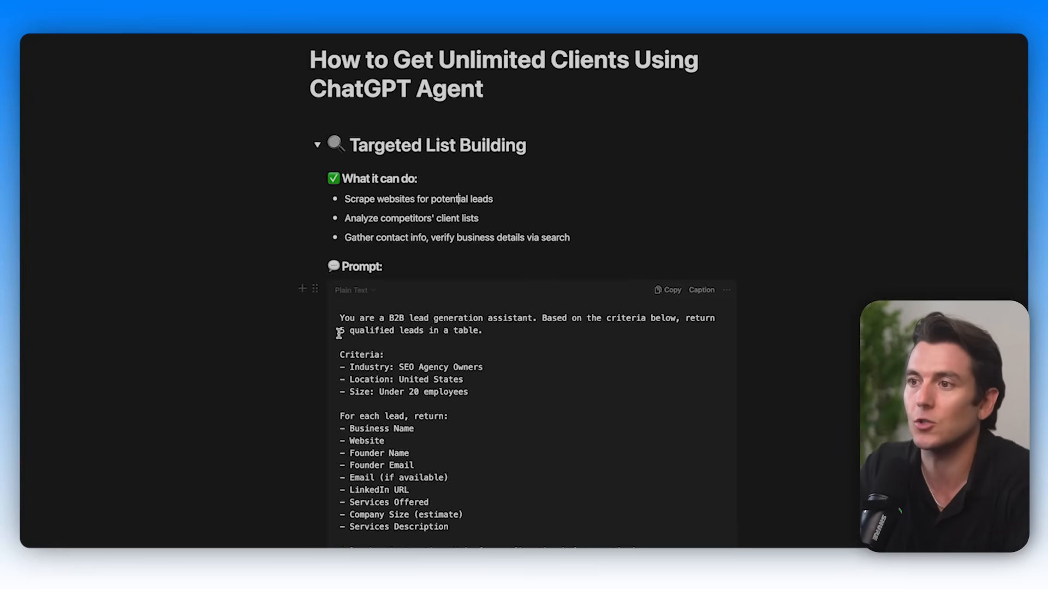
# Select and copy the entire lead-generation prompt from its code block.
pyautogui.moveTo(339, 318); pyautogui.dragTo(459, 527)
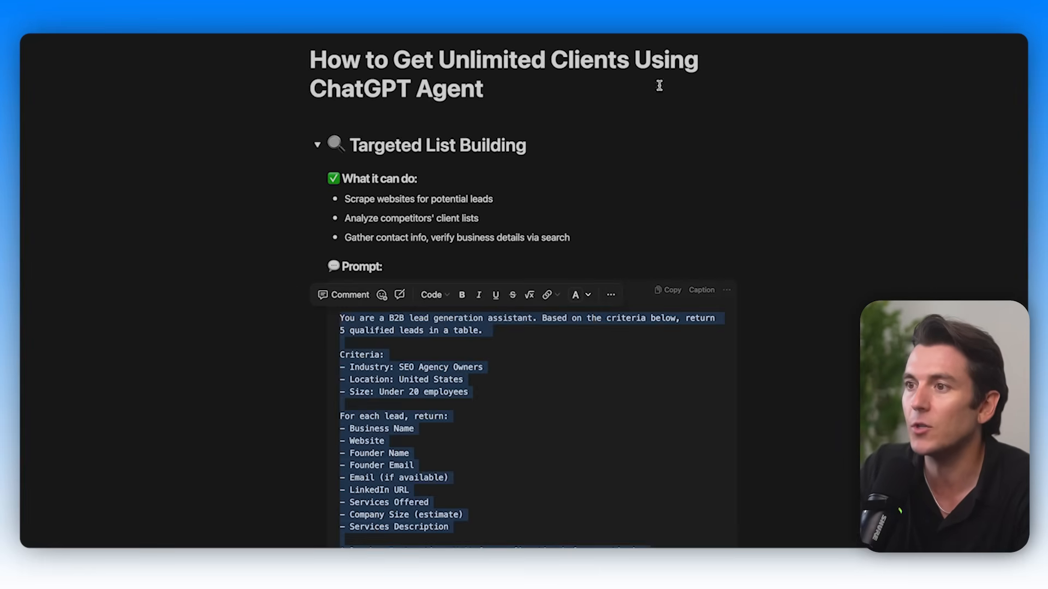
pyautogui.scroll(-3)
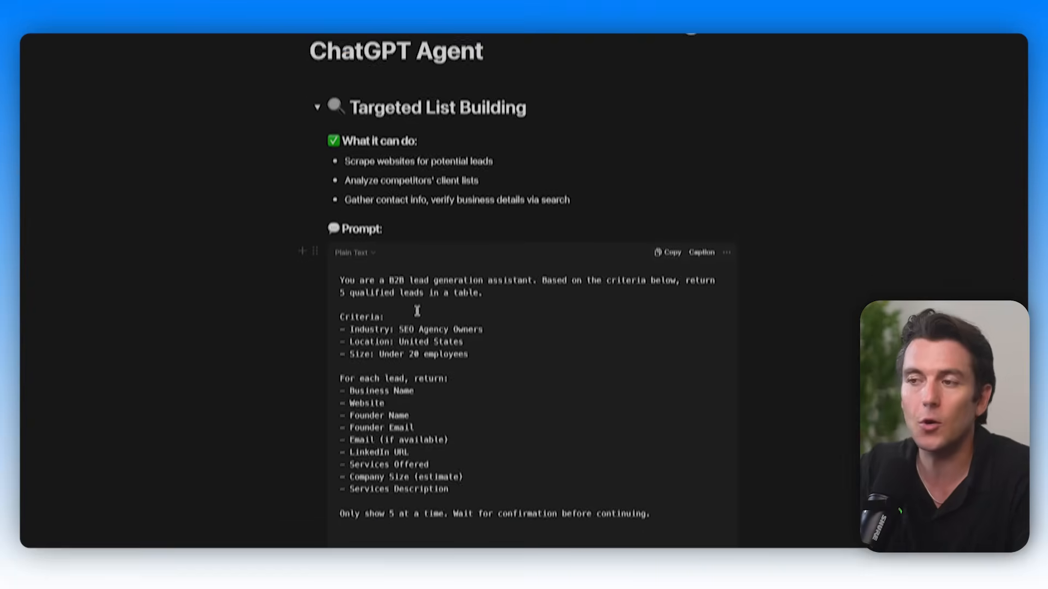
pyautogui.scroll(-3)
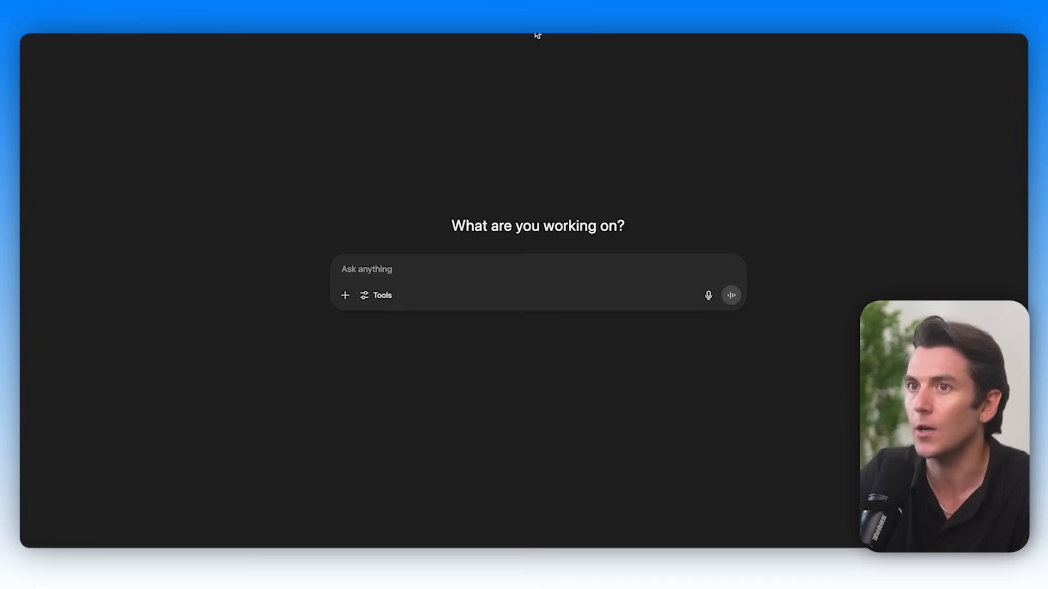
# Paste the lead-generation prompt into ChatGPT and send it to the agent.
pyautogui.click(382, 295)
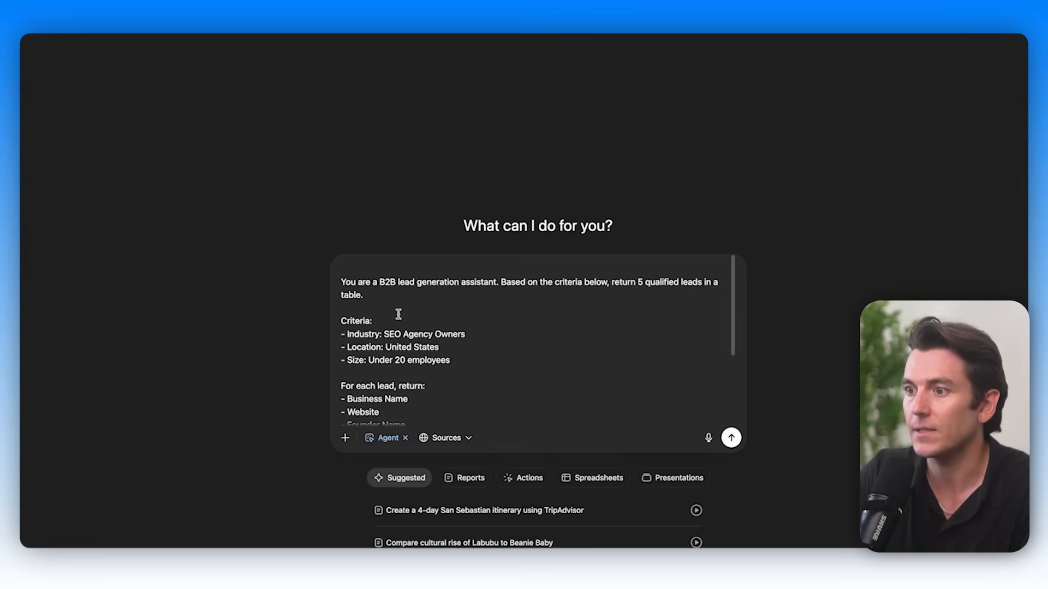
pyautogui.click(731, 437)
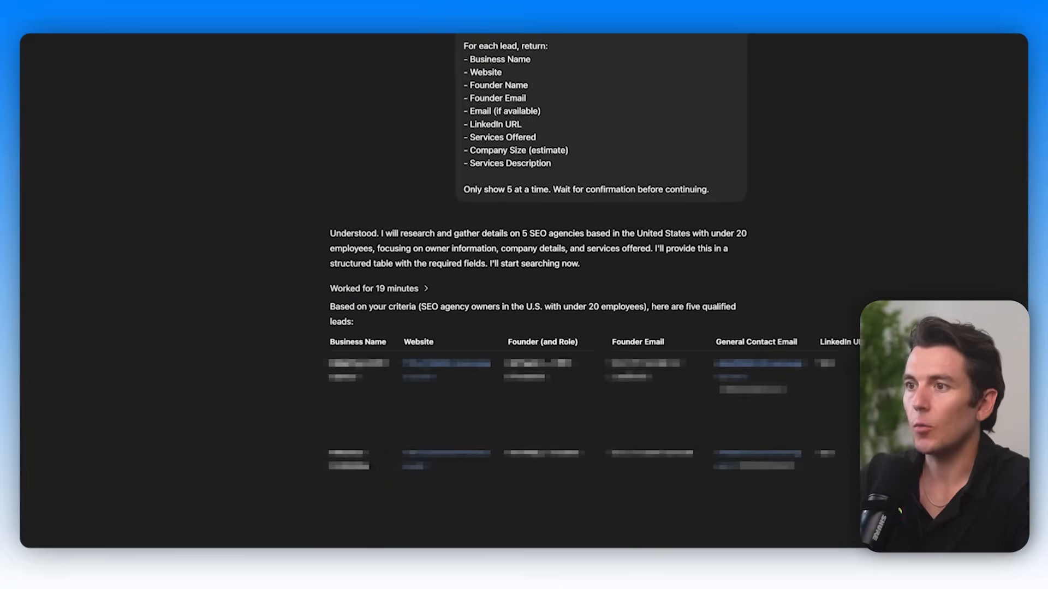
pyautogui.scroll(-3)
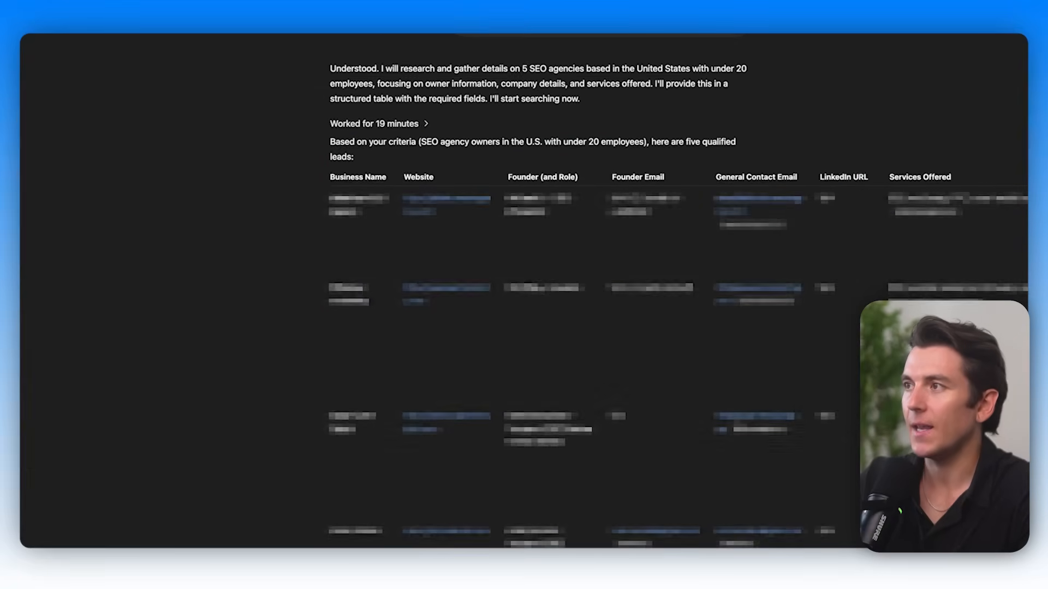
pyautogui.scroll(-3)
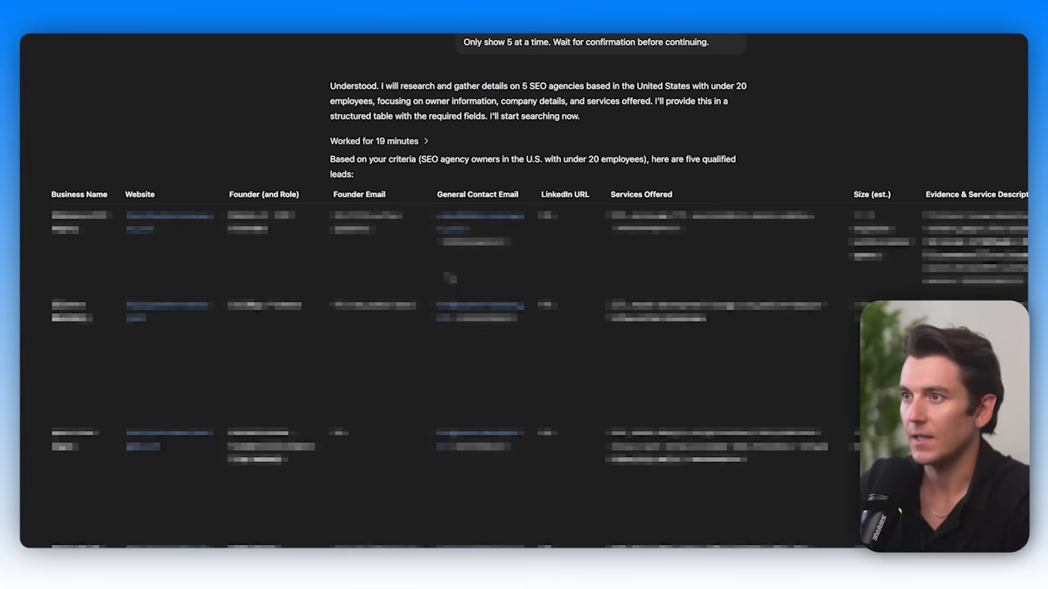
pyautogui.scroll(-3)
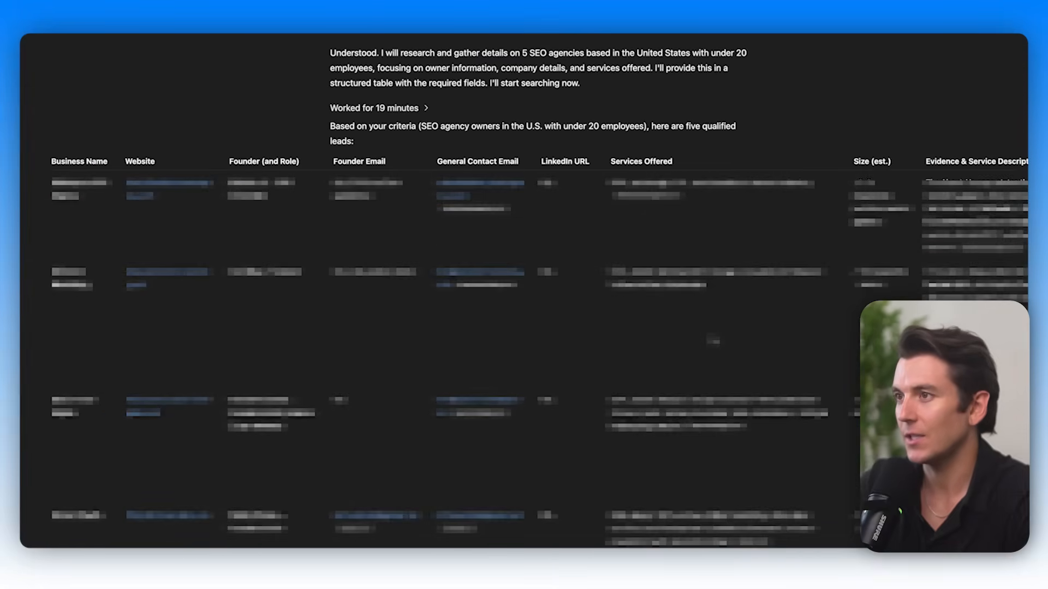
pyautogui.scroll(-3)
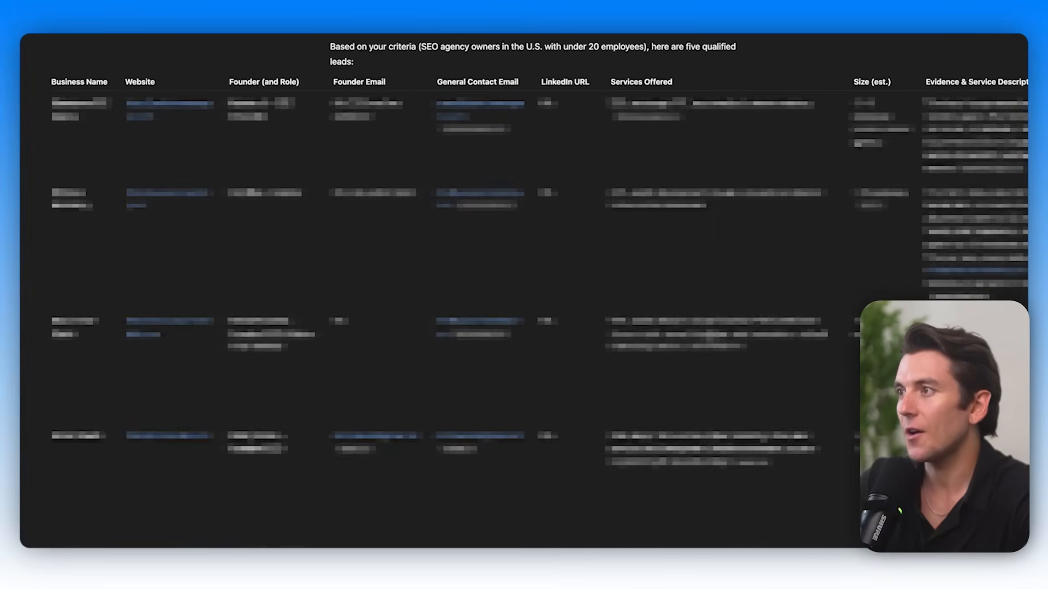
pyautogui.scroll(-3)
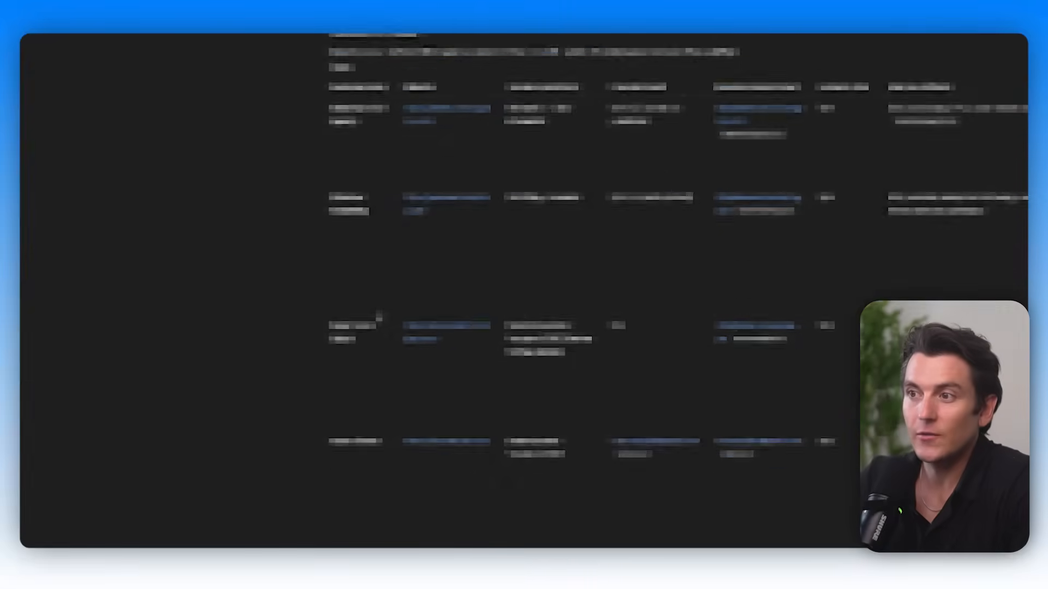
pyautogui.scroll(3)
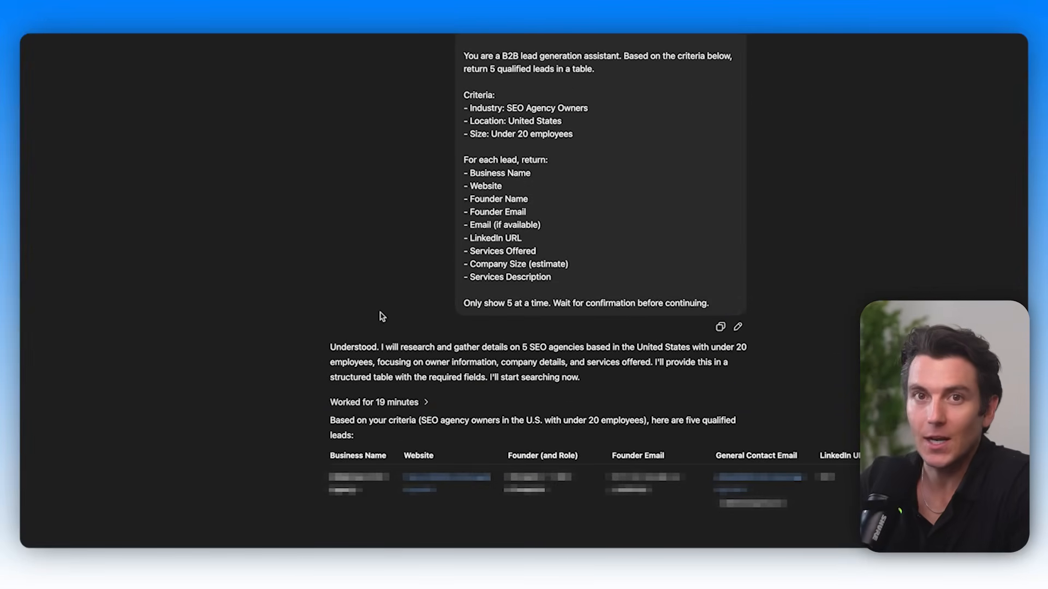
pyautogui.scroll(-3)
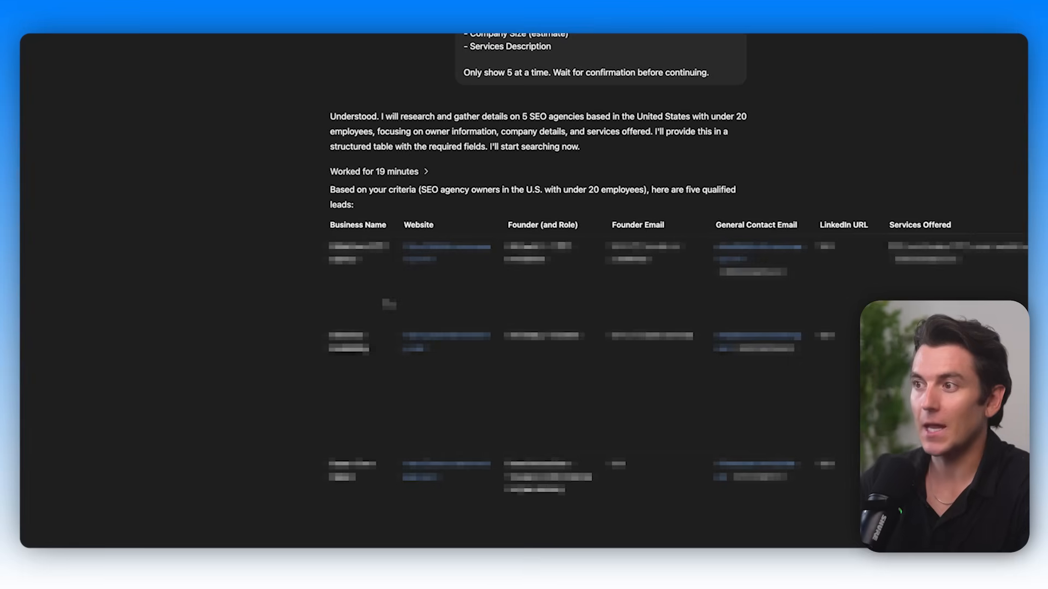
pyautogui.scroll(-3)
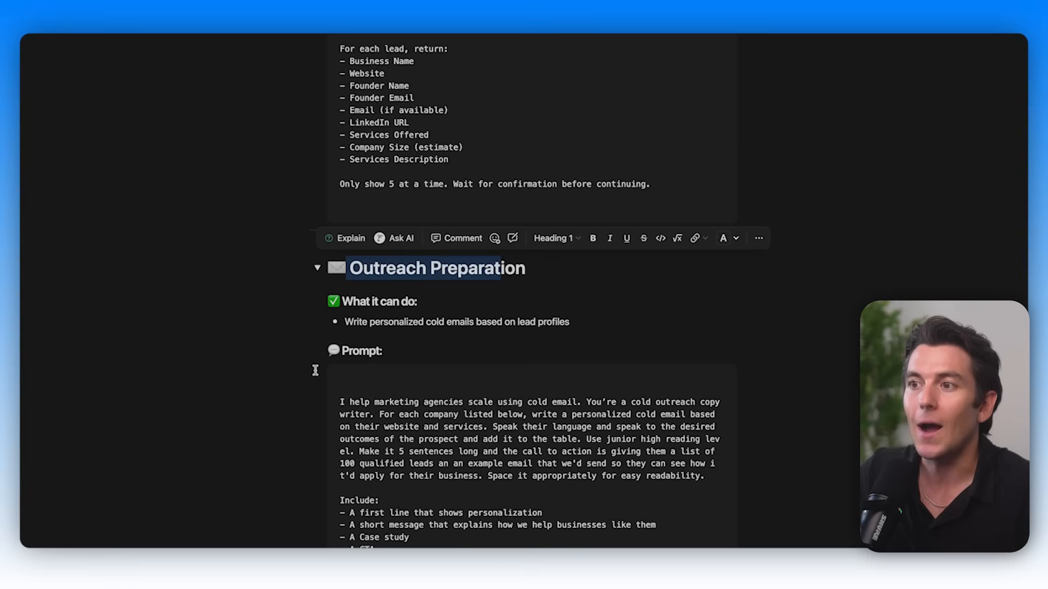
# Scroll to the Outreach Preparation section and copy its cold email prompt.
pyautogui.scroll(-3)
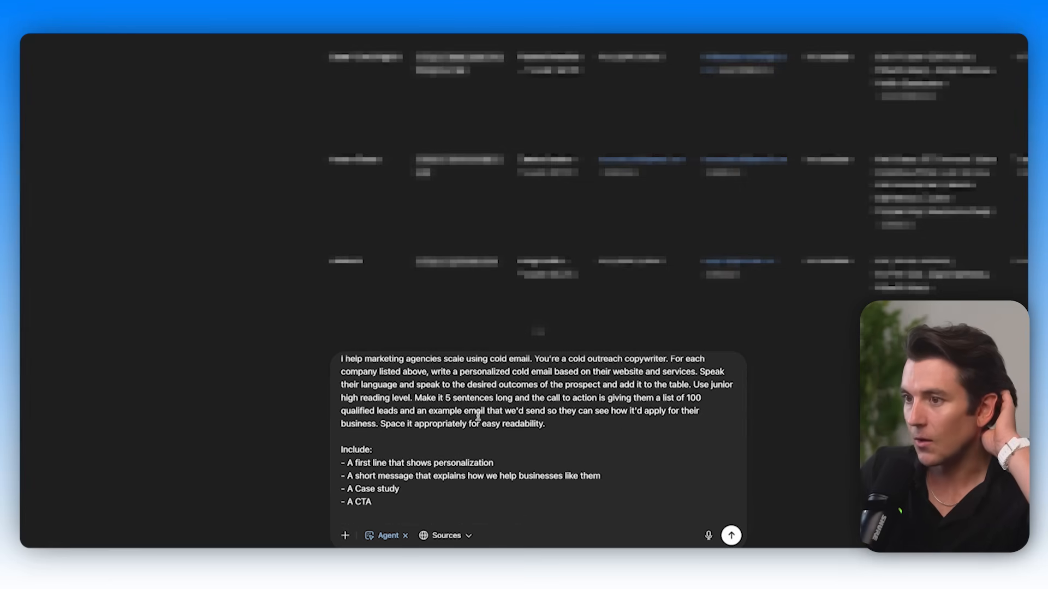
# Send the cold email prompt with the added line 'Return emails for each lead in a separate section.'.
pyautogui.write('Return emails for each lead in a separate section.')
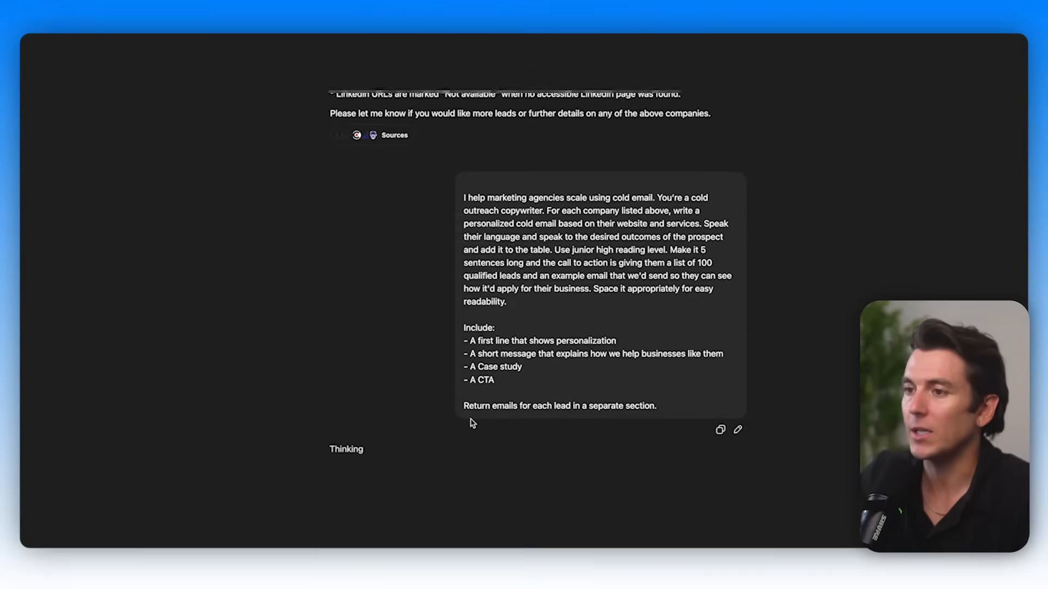
pyautogui.scroll(-3)
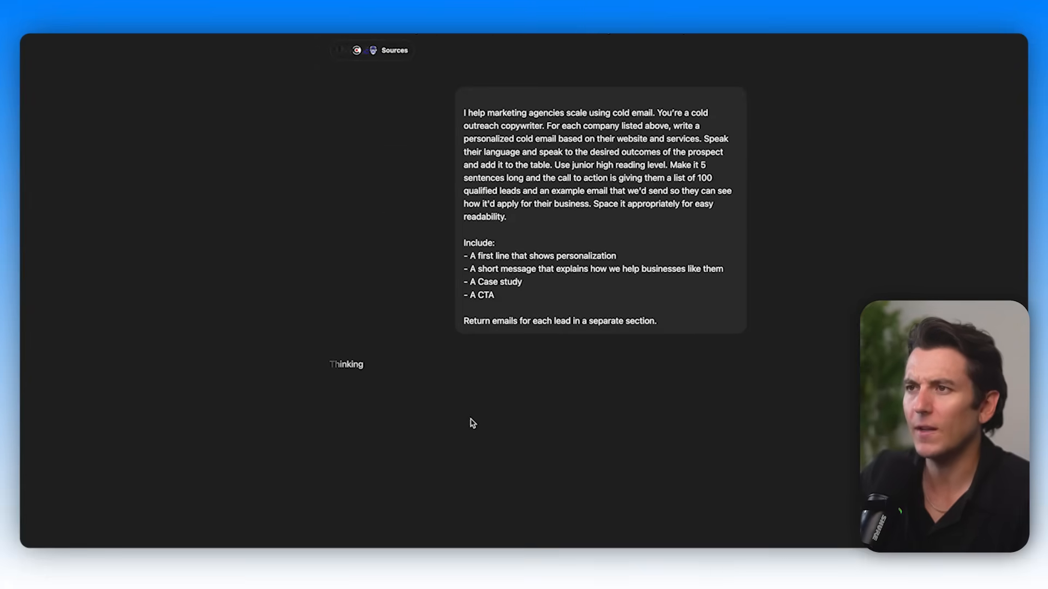
pyautogui.moveTo(452, 417)
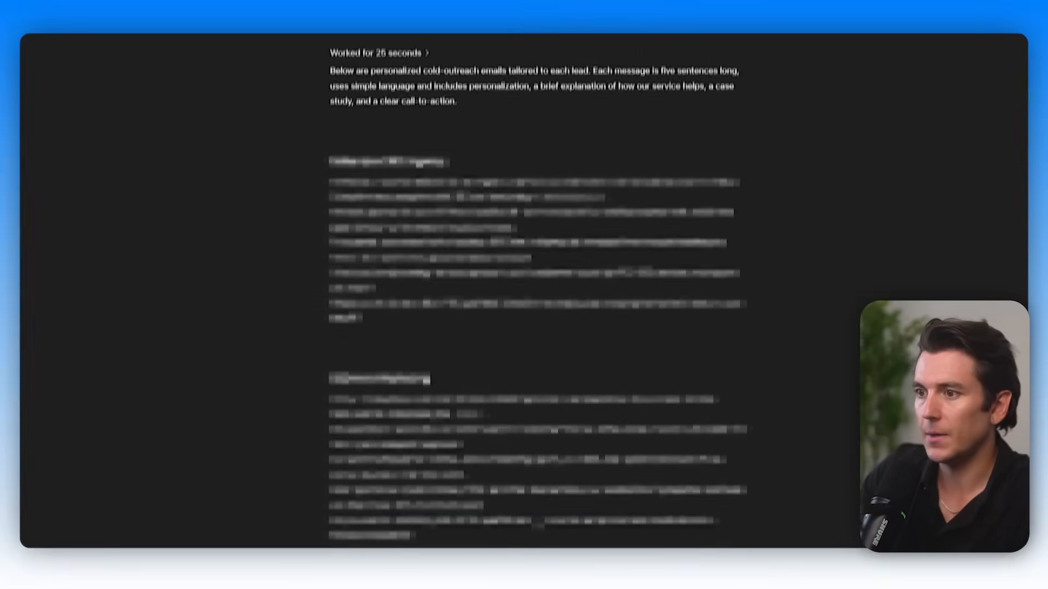
# Ask the agent to put the leads and emails in a CSV file for easy export and send it.
pyautogui.write('put these in a CSV')
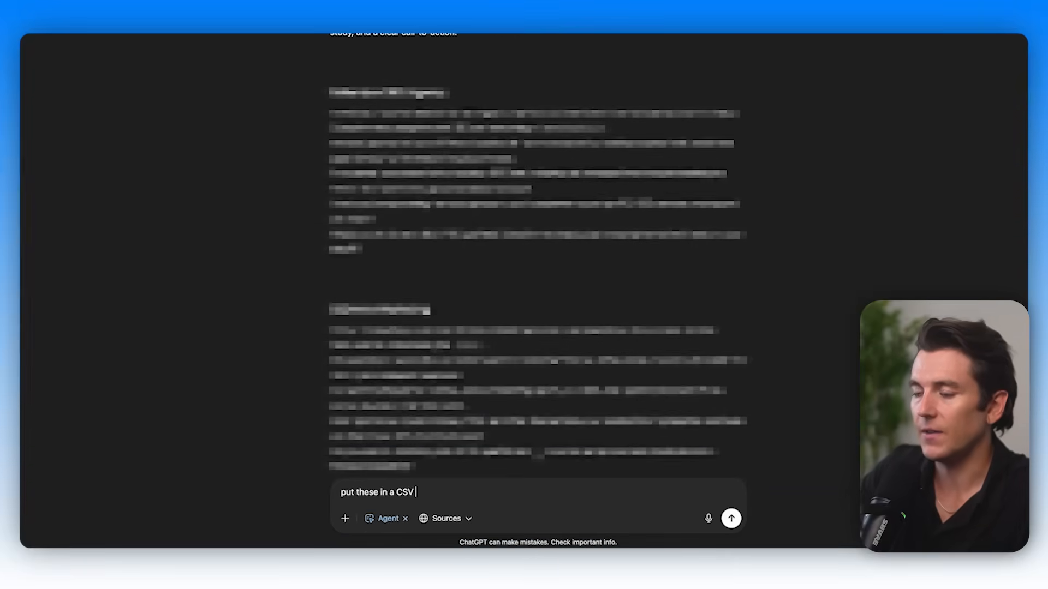
pyautogui.write('file for easy export along with the leads')
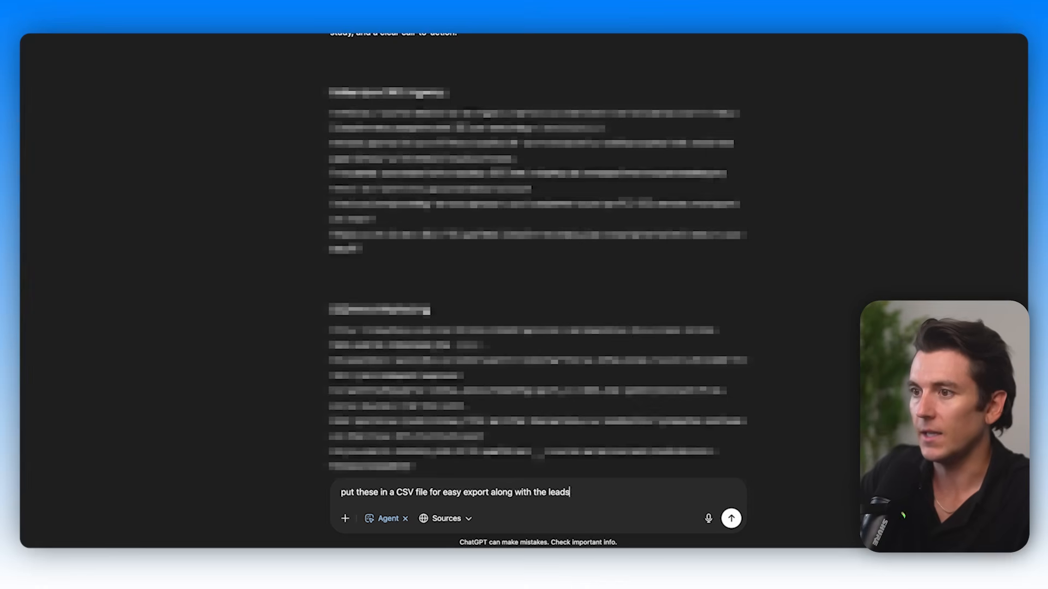
pyautogui.write('- put the email as.')
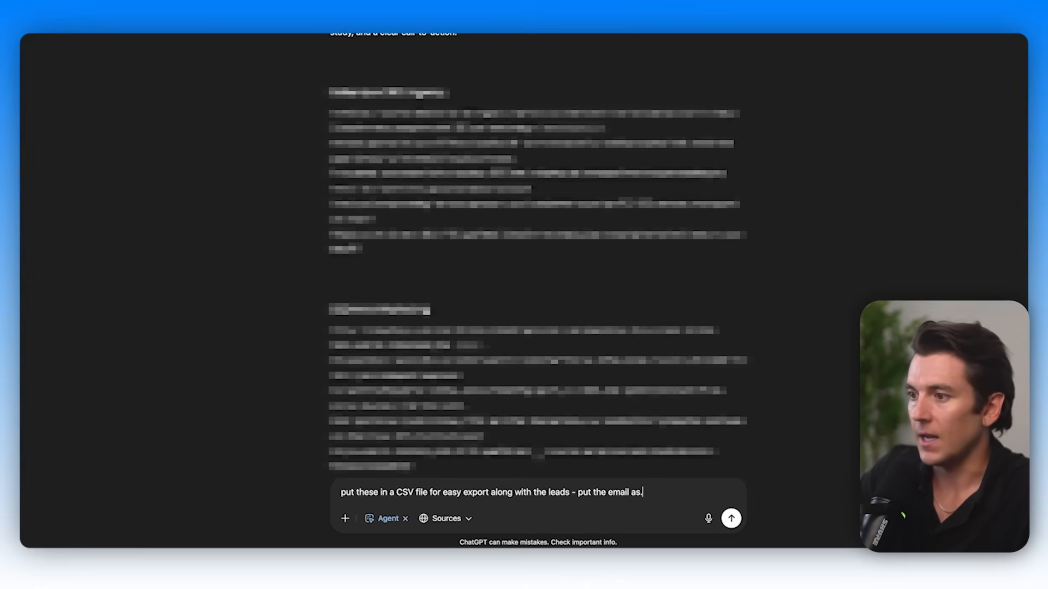
pyautogui.click(731, 517)
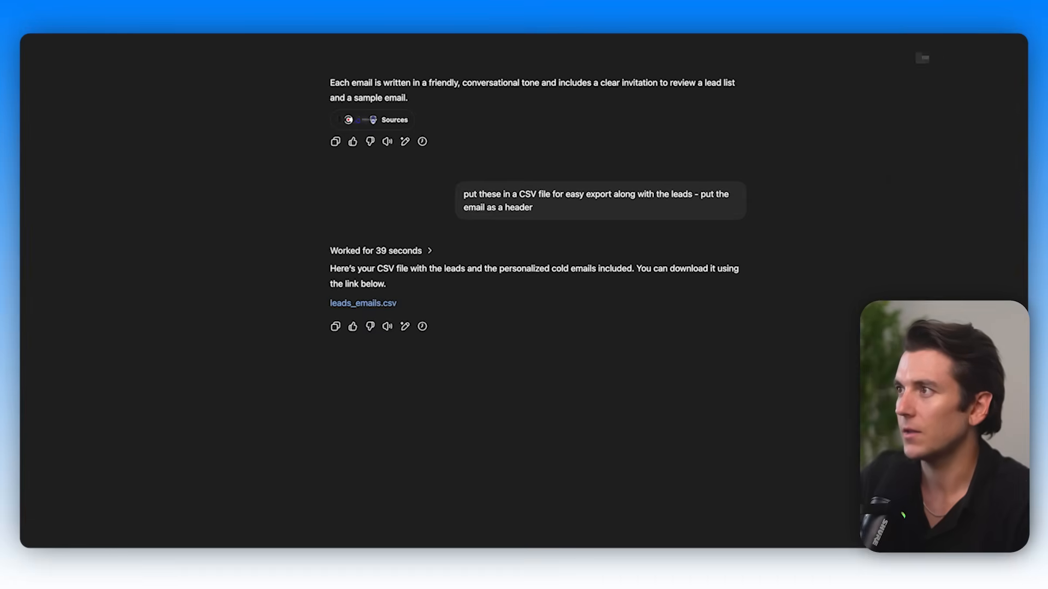
pyautogui.click(362, 303)
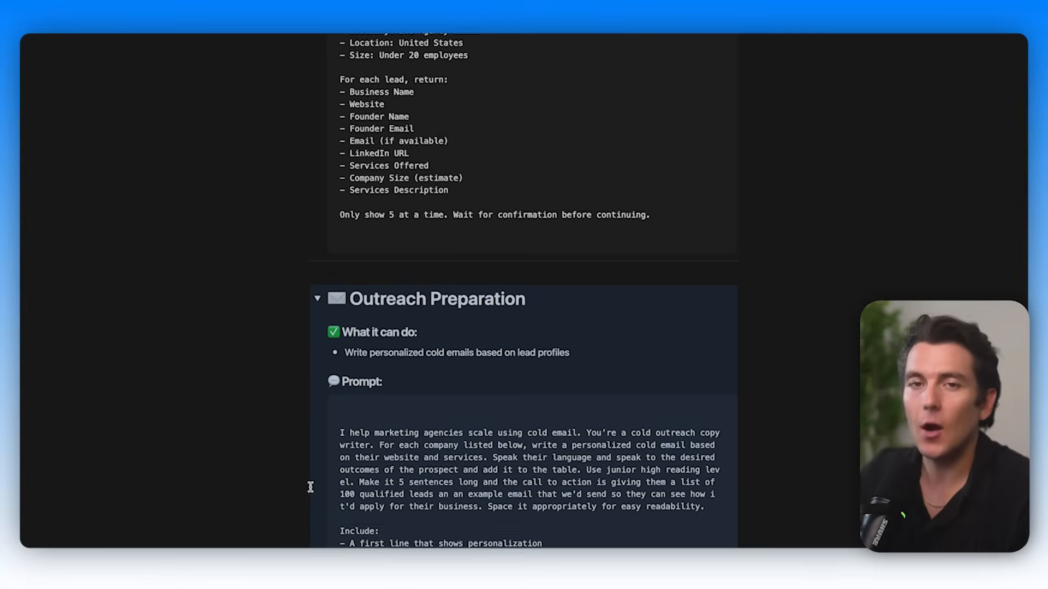
# Scroll to Outreach Preparation's second prompt block and copy the personalized-line prompt.
pyautogui.scroll(-3)
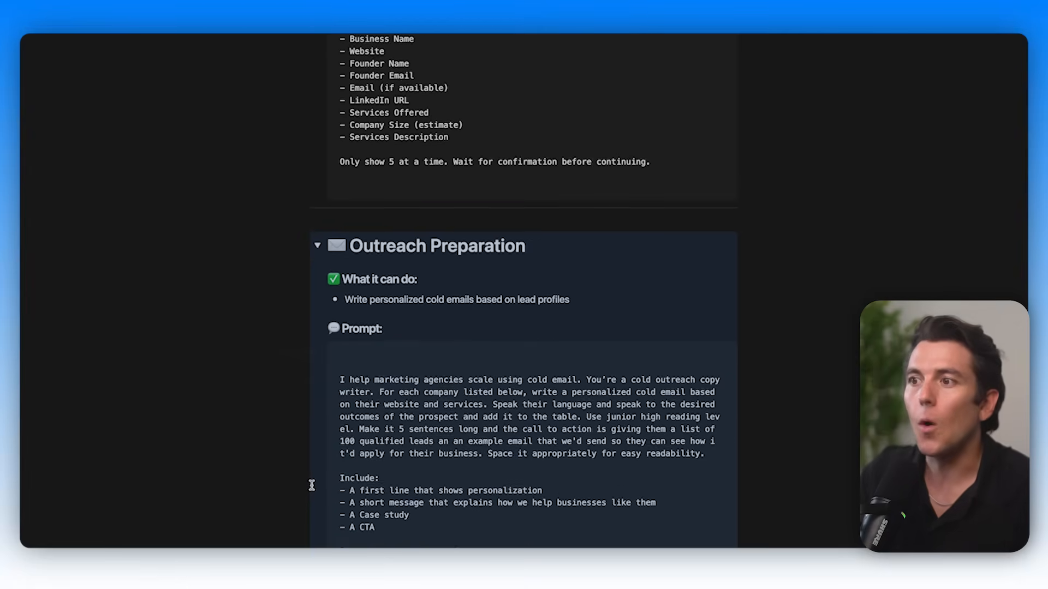
pyautogui.scroll(-3)
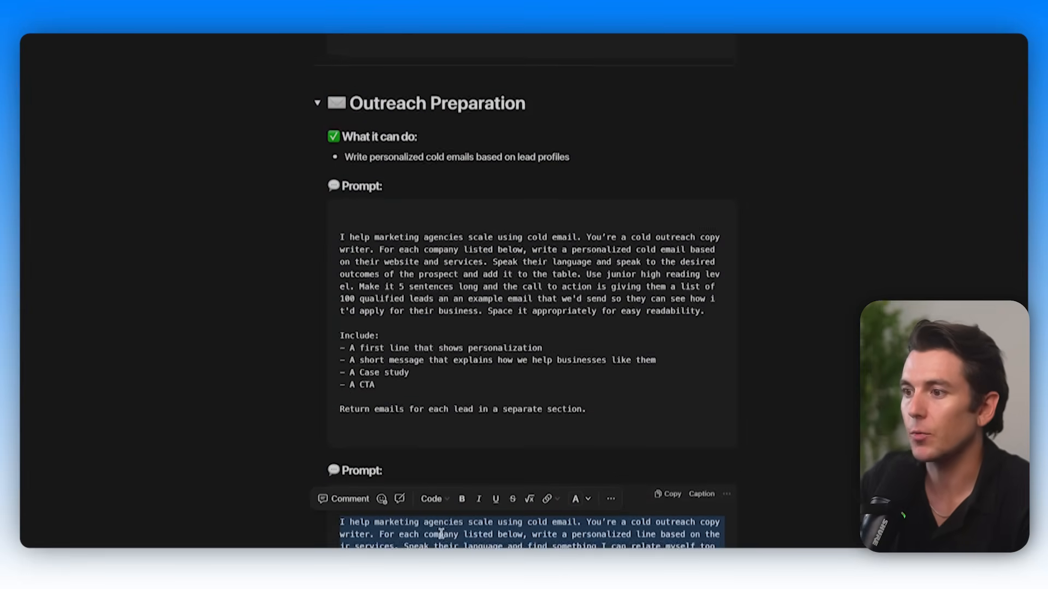
pyautogui.scroll(-3)
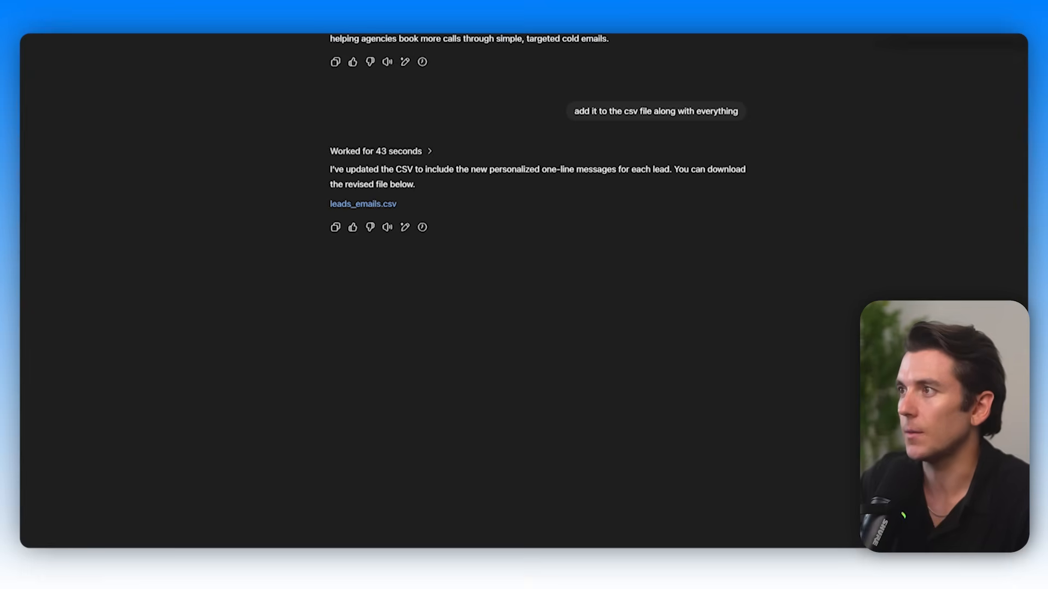
# Download the revised leads_emails.csv and review its table in Numbers.
pyautogui.click(362, 205)
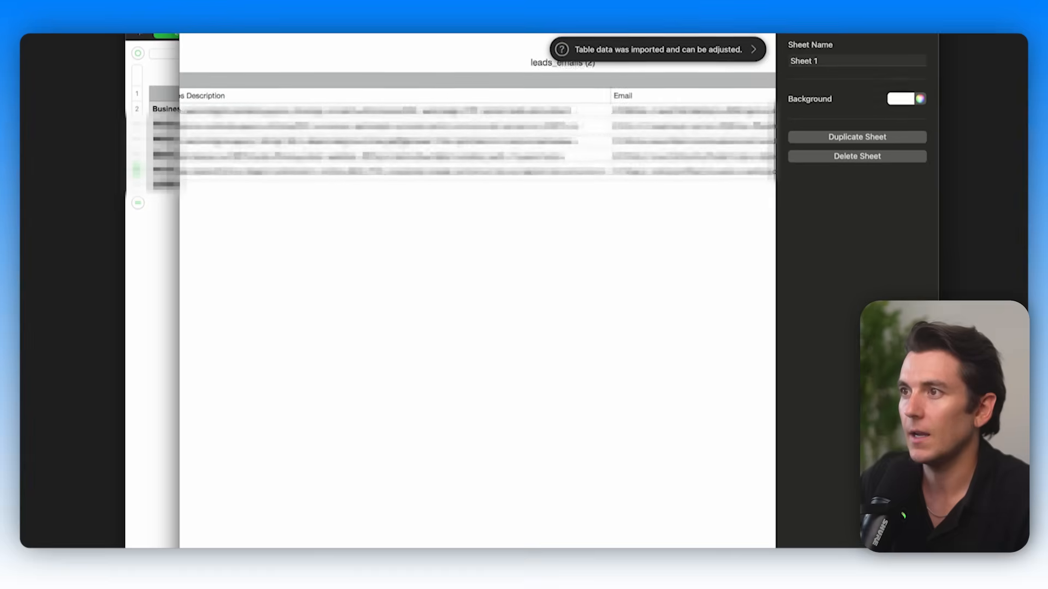
pyautogui.hscroll(3)
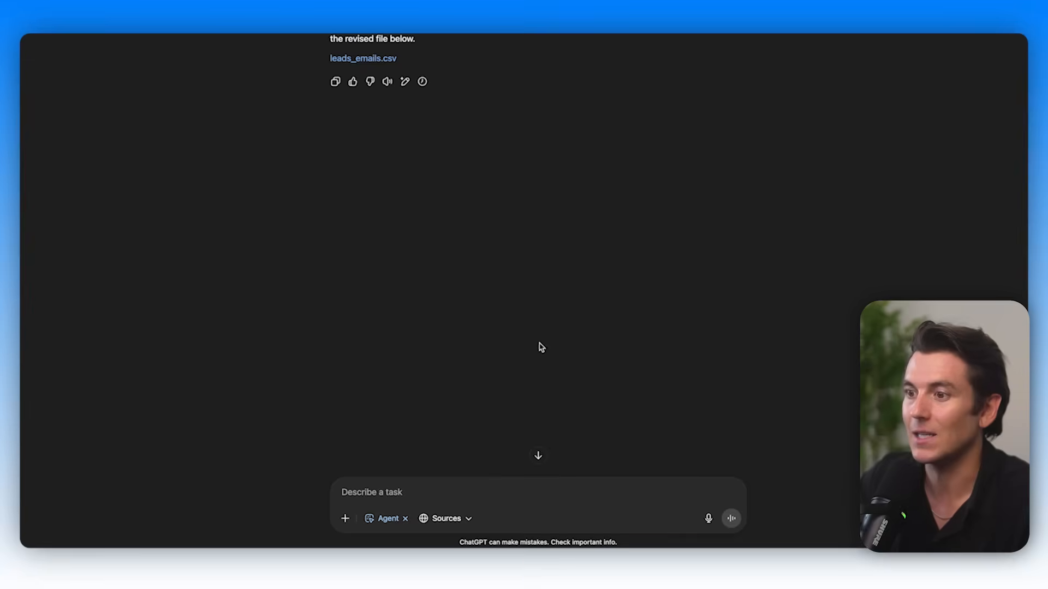
# Draft a request for three follow-up emails per lead, added to the CSV.
pyautogui.write('For each lead, generate:')
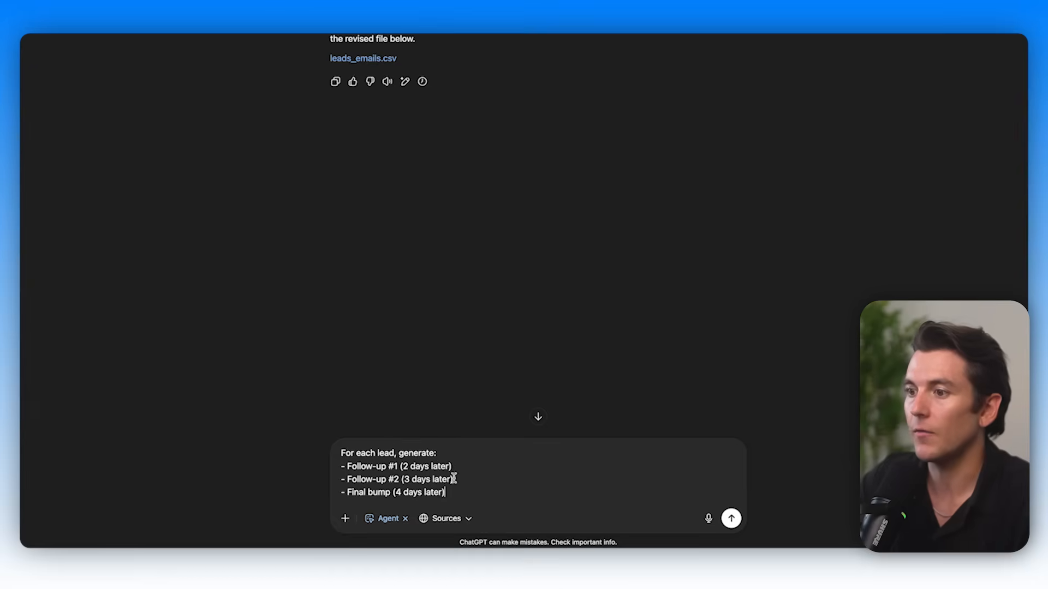
pyautogui.write('add it to the c')
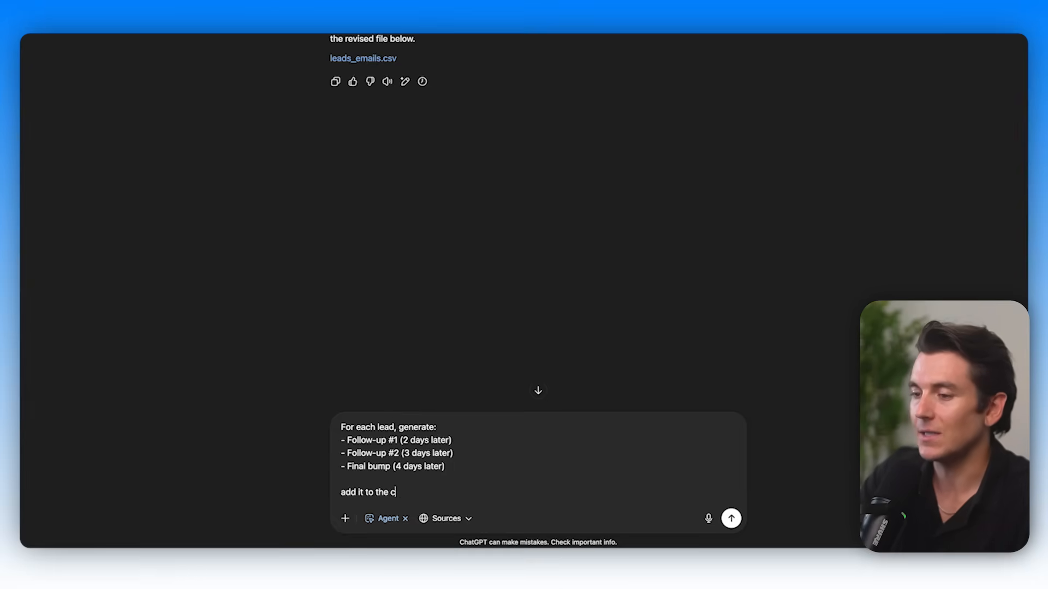
# Send the follow-up request, then download and review the 14-column leads_emails.csv in Numbers.
pyautogui.click(731, 518)
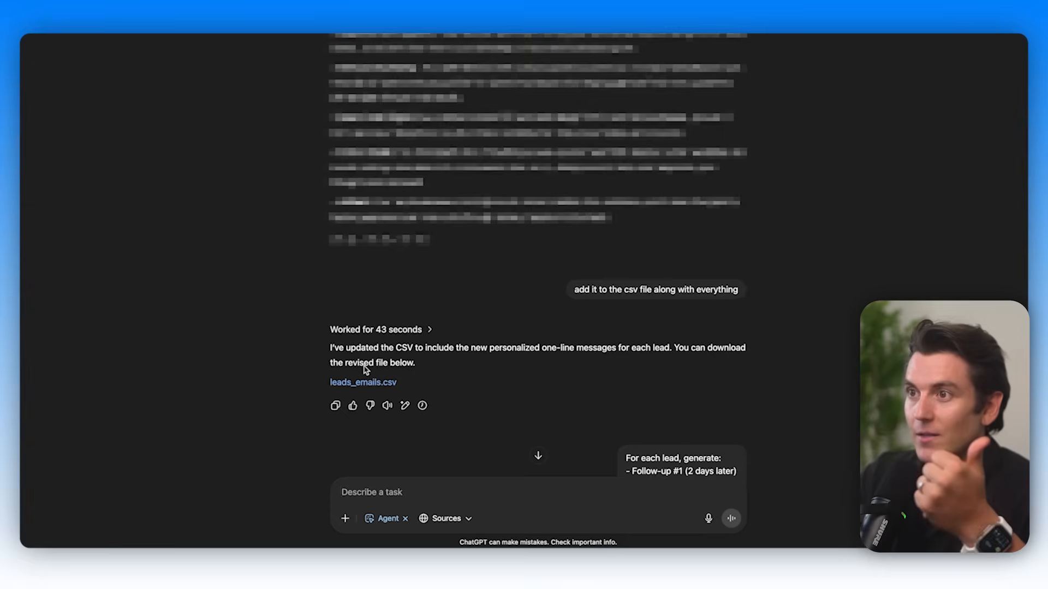
pyautogui.scroll(3)
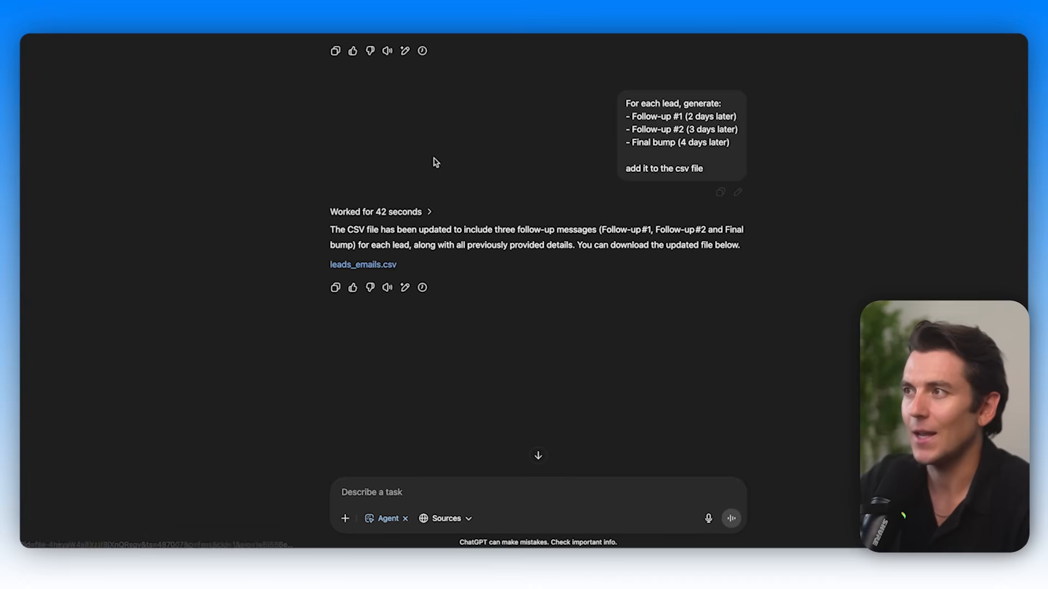
pyautogui.click(363, 264)
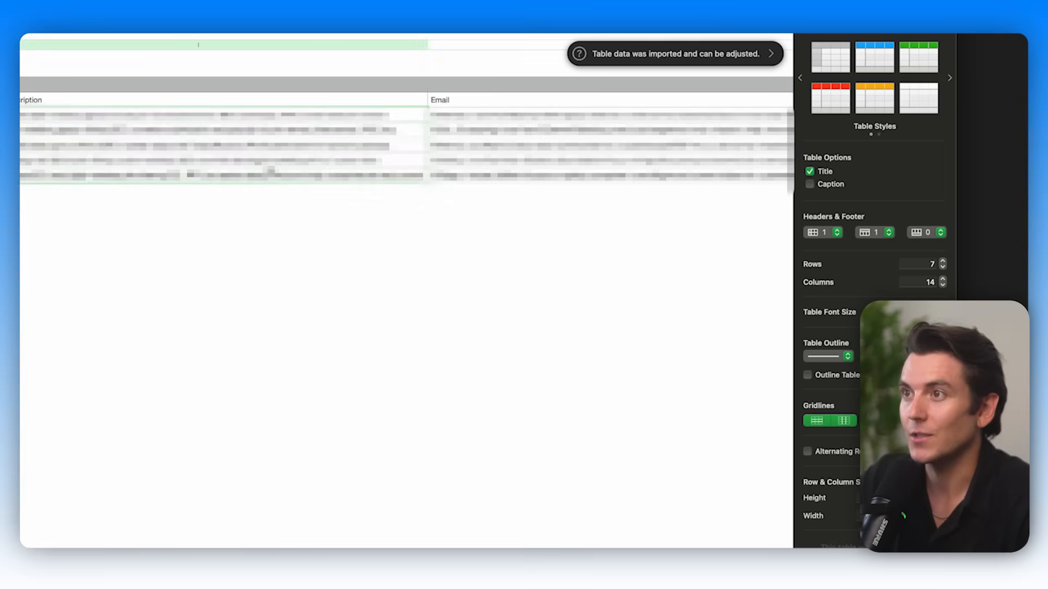
pyautogui.hscroll(3)
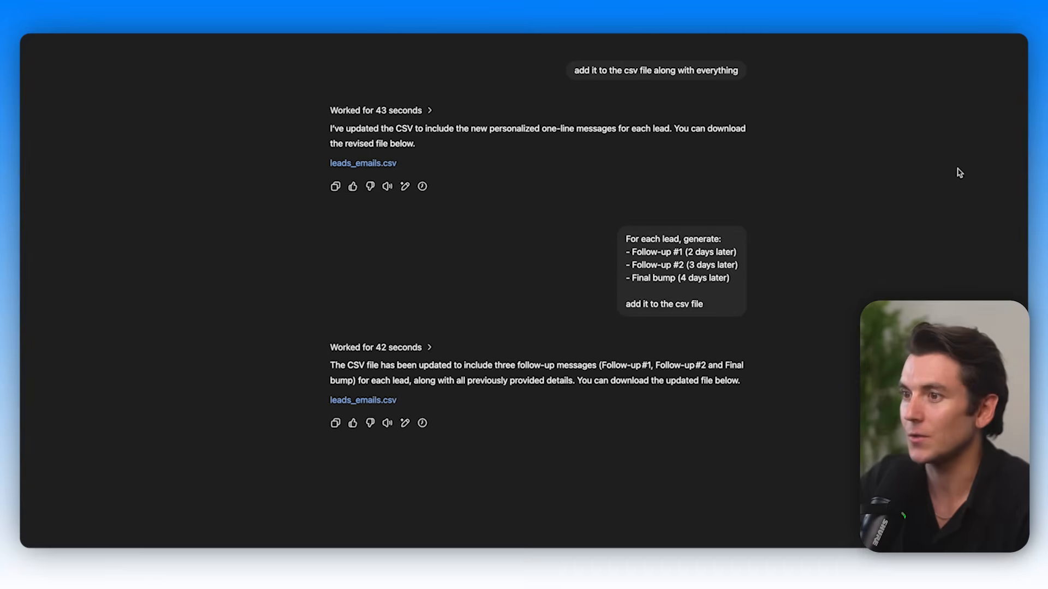
pyautogui.moveTo(862, 181)
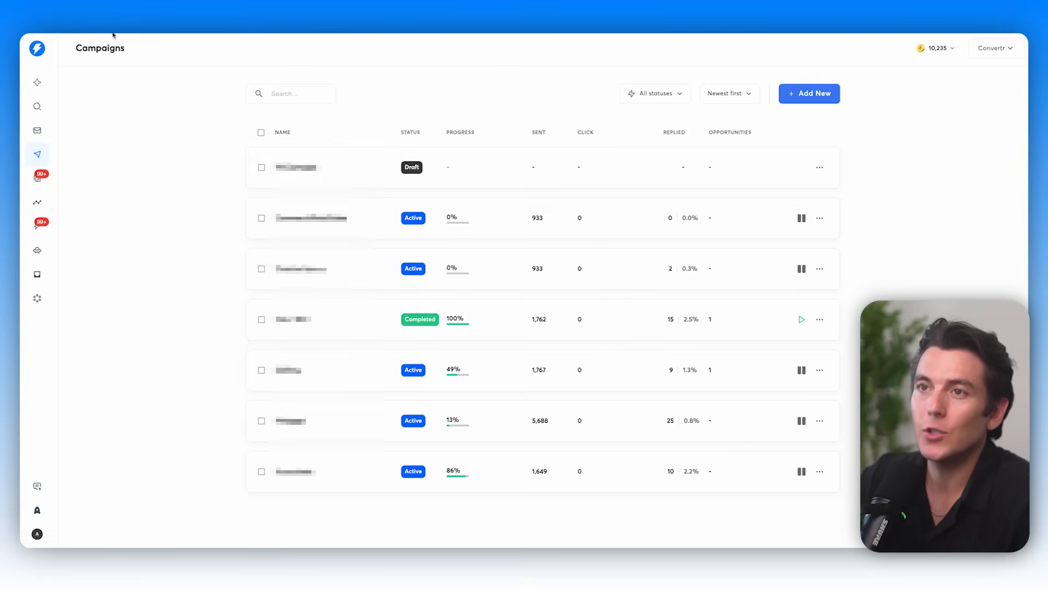
# Add a new Instantly.ai campaign and continue past the naming screen.
pyautogui.click(810, 94)
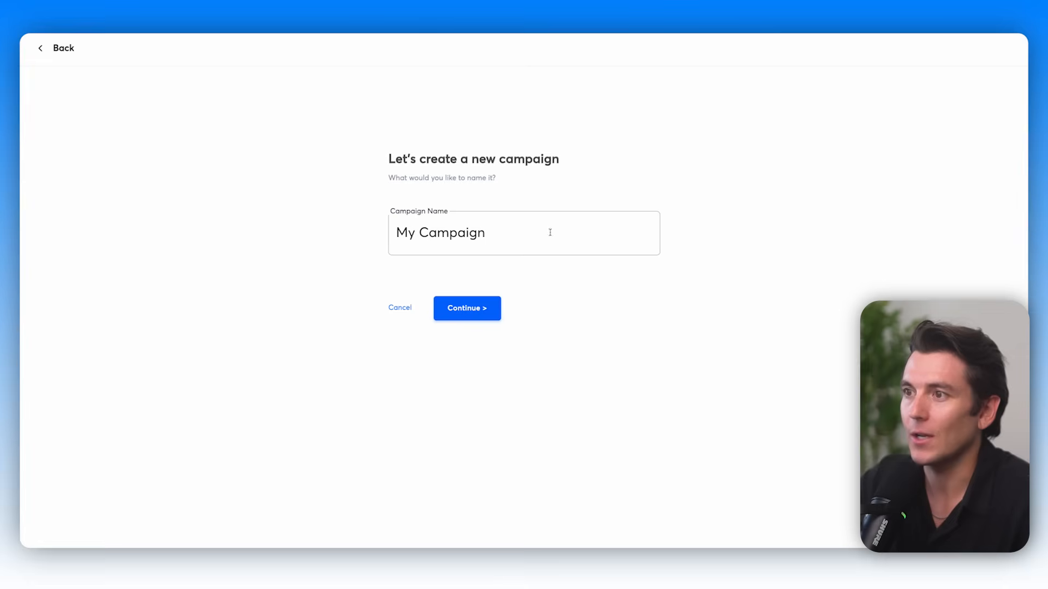
pyautogui.click(467, 308)
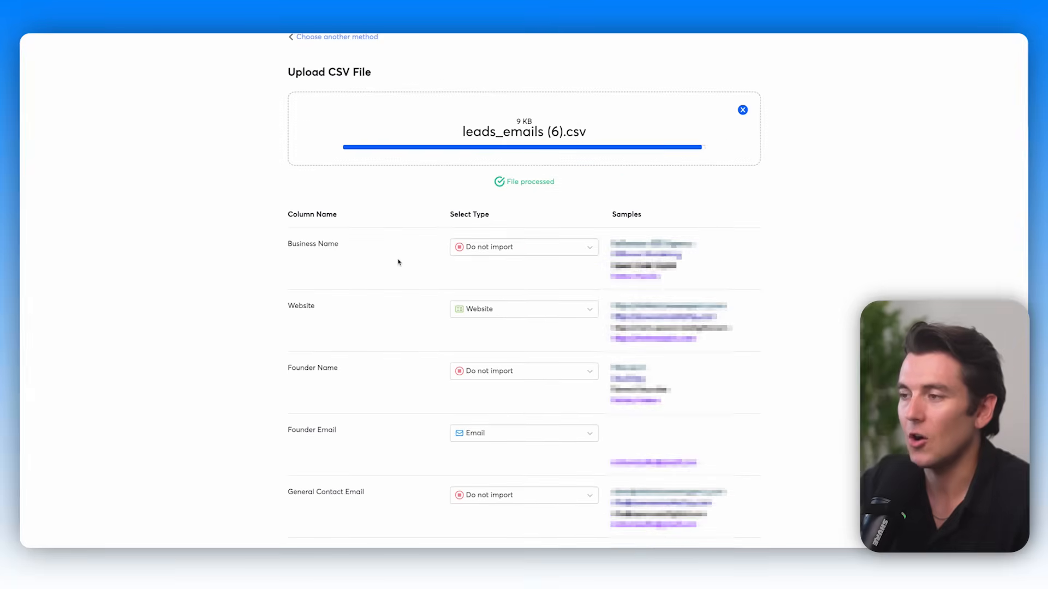
# Import Business Name as a custom variable and scroll to the campaign's sequence step.
pyautogui.click(524, 246)
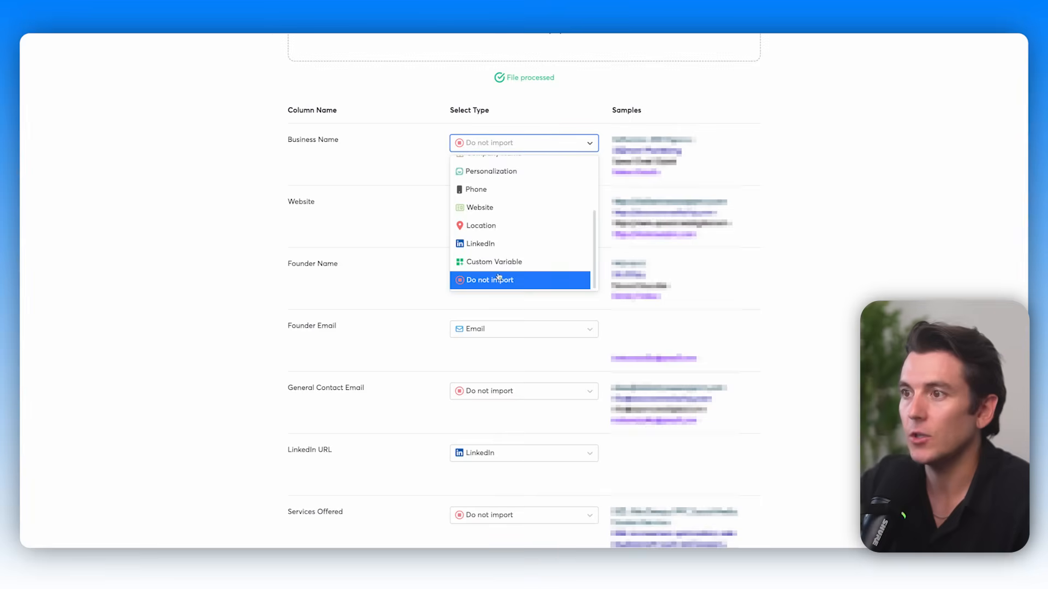
pyautogui.click(493, 262)
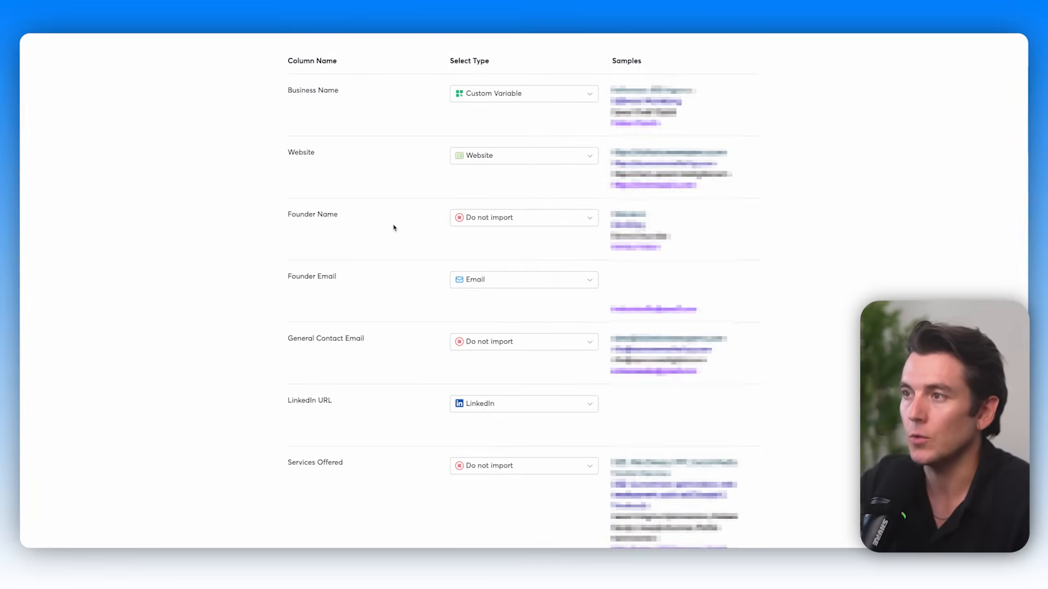
pyautogui.moveTo(406, 224)
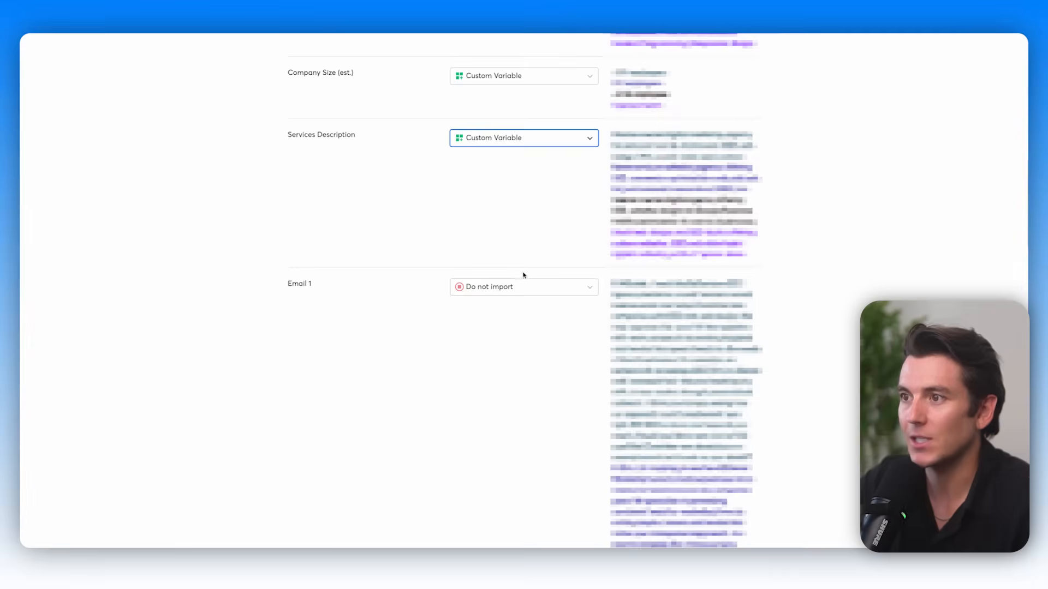
pyautogui.scroll(-3)
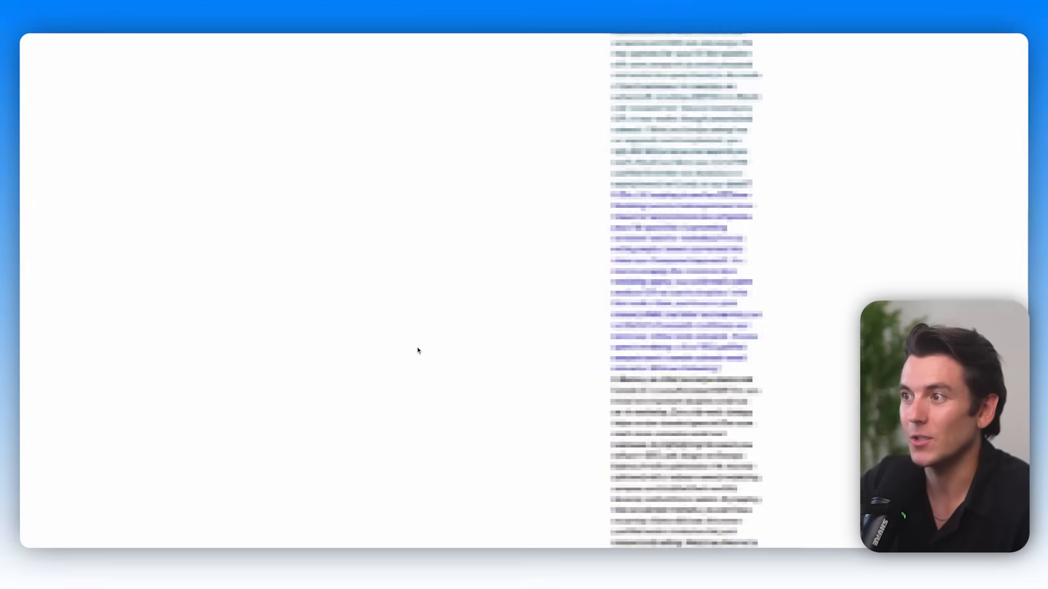
pyautogui.scroll(-3)
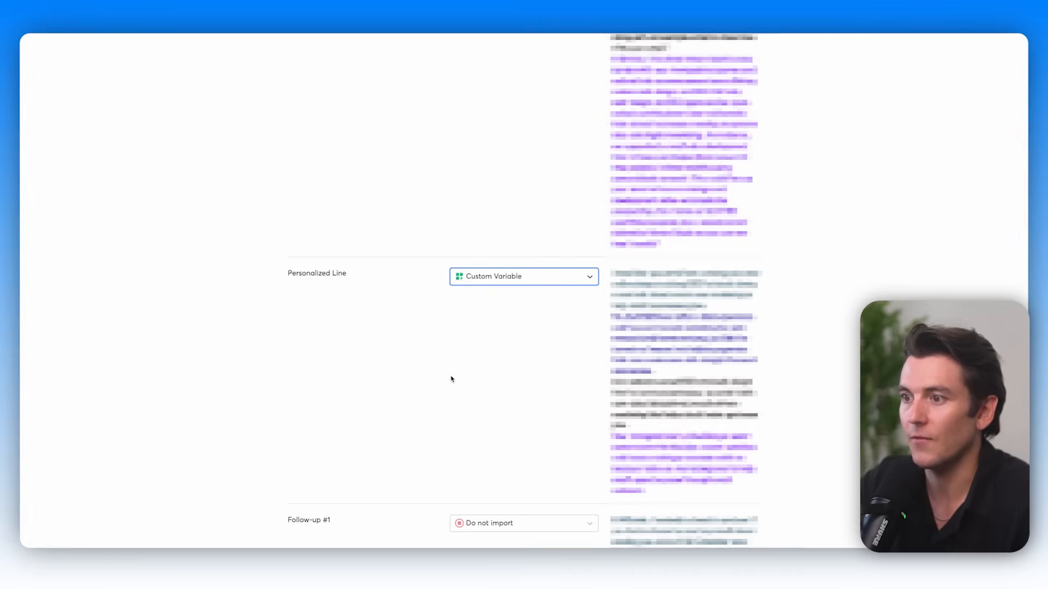
pyautogui.scroll(-3)
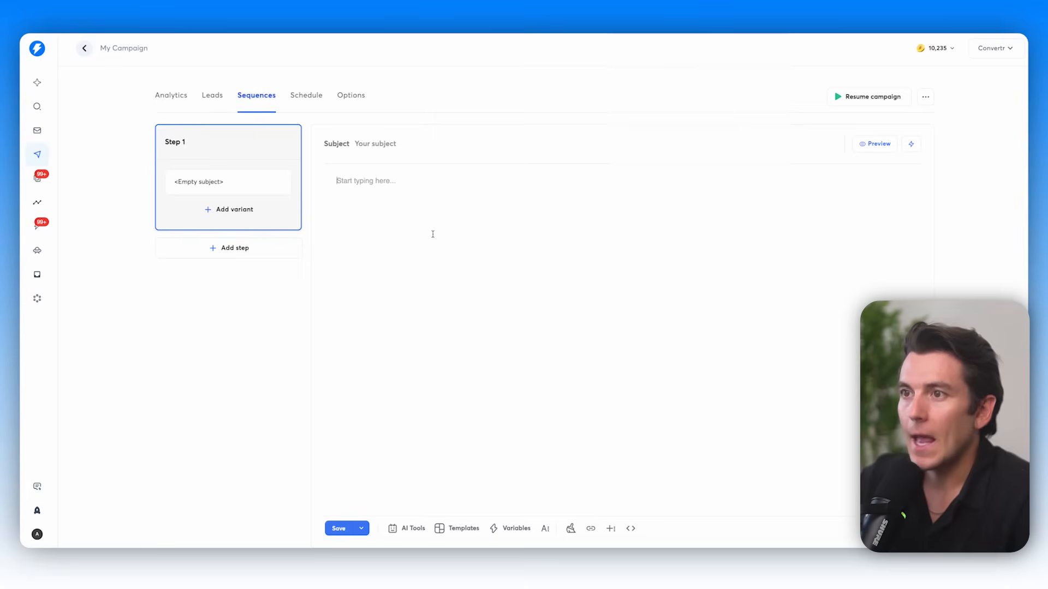
# Insert the Email 1 variable into the body and reopen the lead variables list via '{'.
pyautogui.click(513, 528)
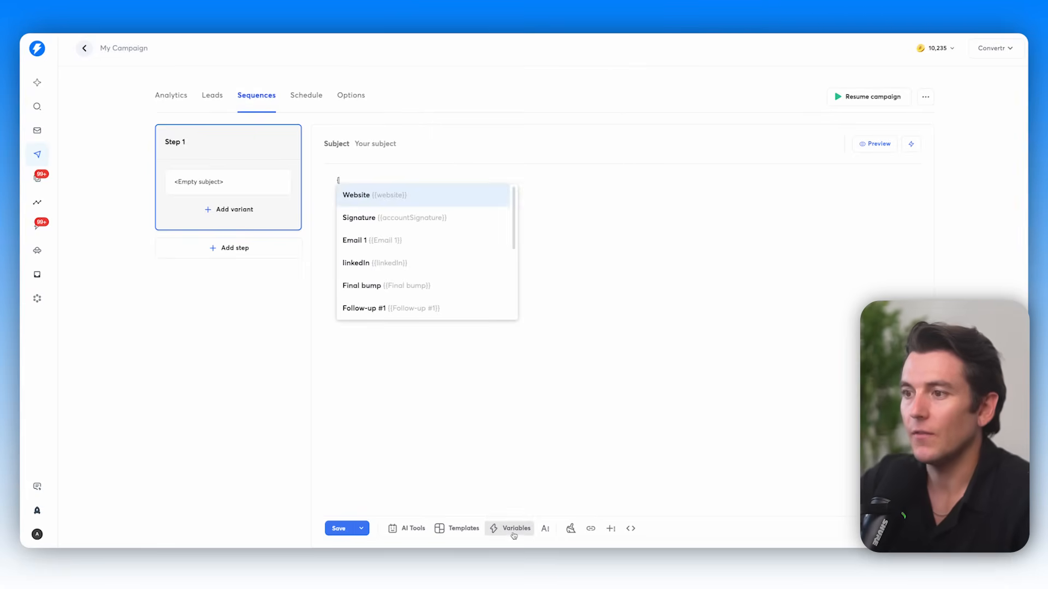
pyautogui.click(354, 241)
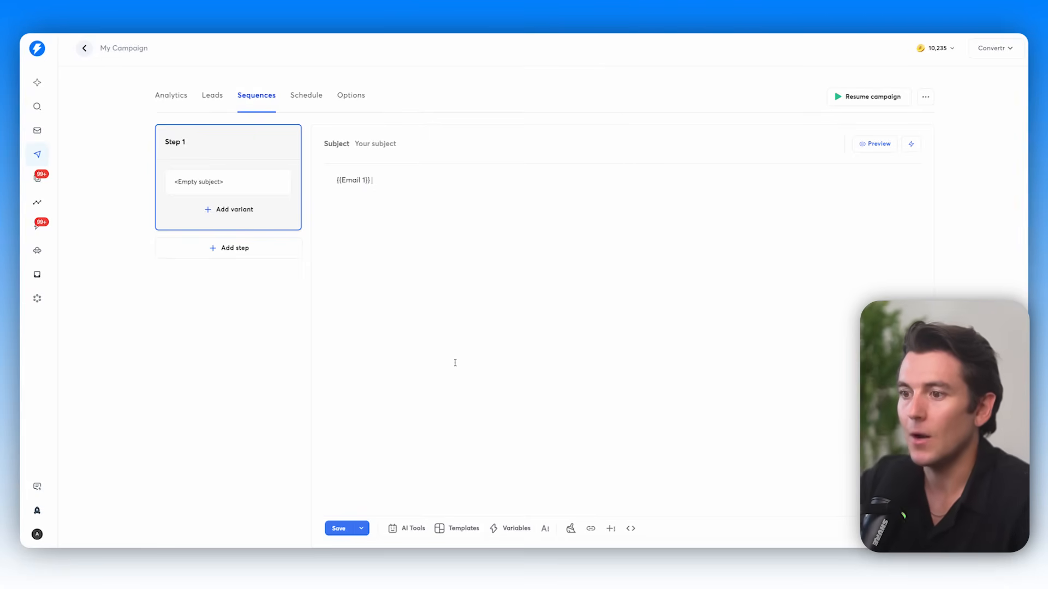
pyautogui.click(875, 144)
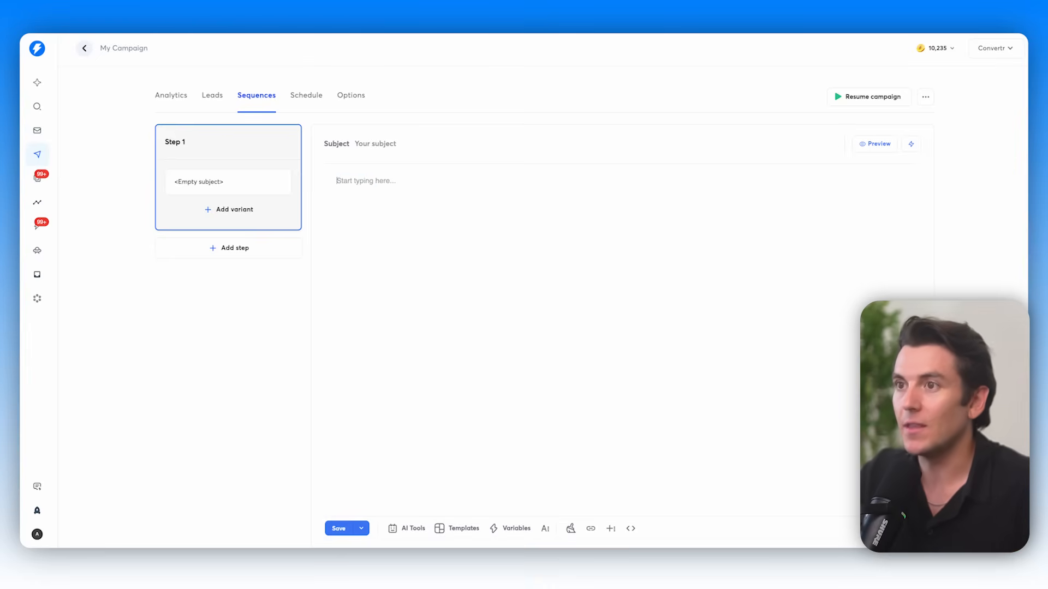
pyautogui.write('{{Personalized Line')
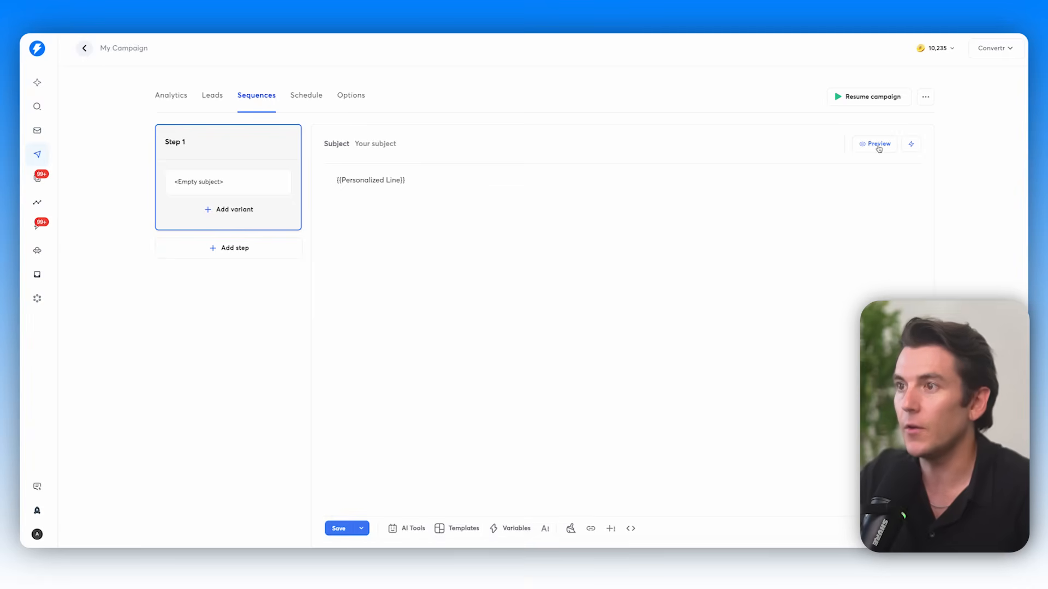
pyautogui.click(875, 144)
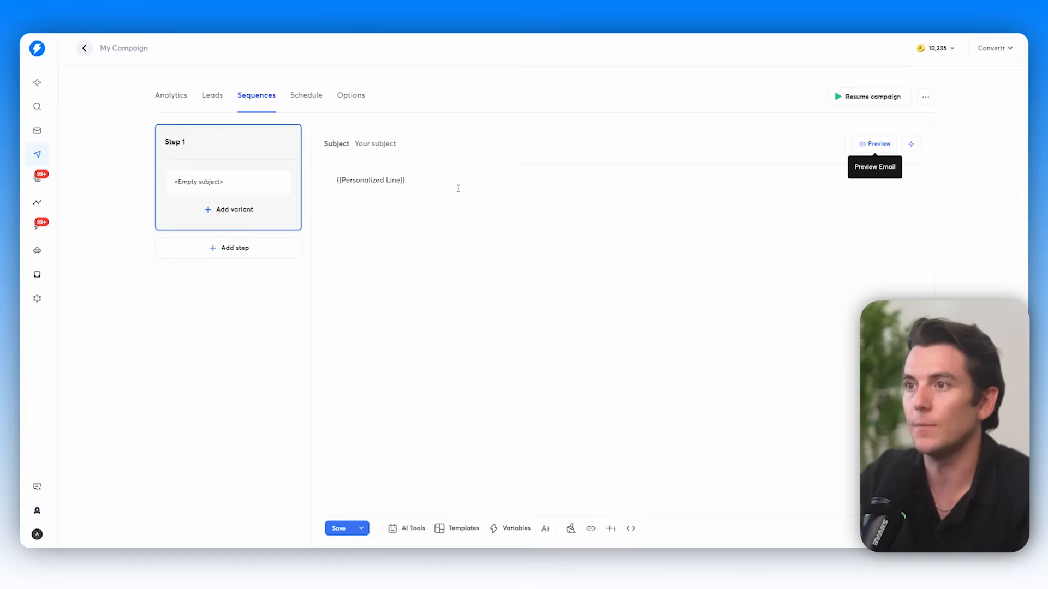
pyautogui.click(508, 529)
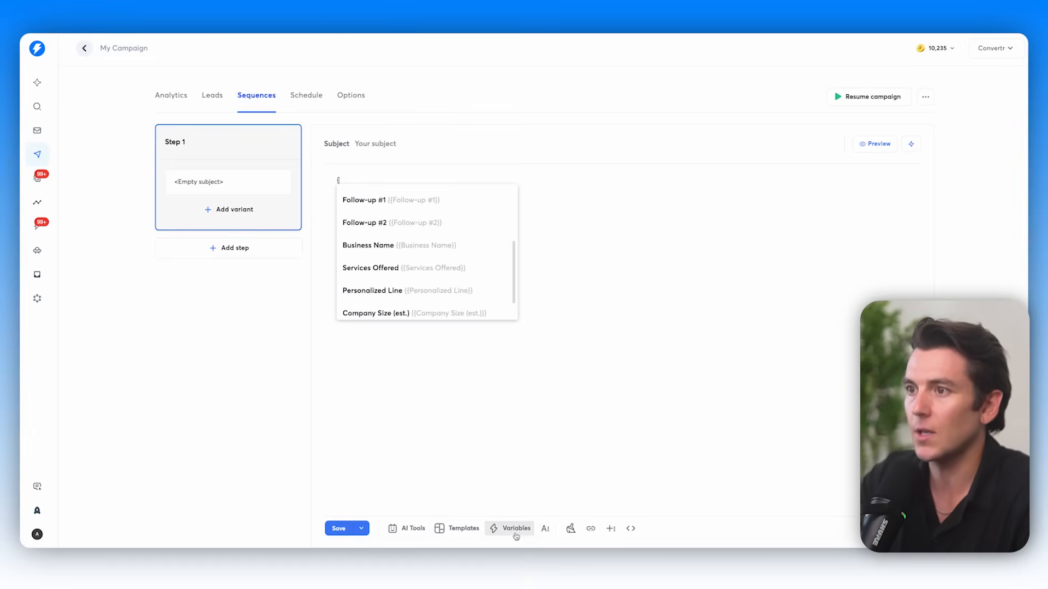
# Insert {{Email 1}} with subject 'Thoughts?' and add a second email step.
pyautogui.click(360, 199)
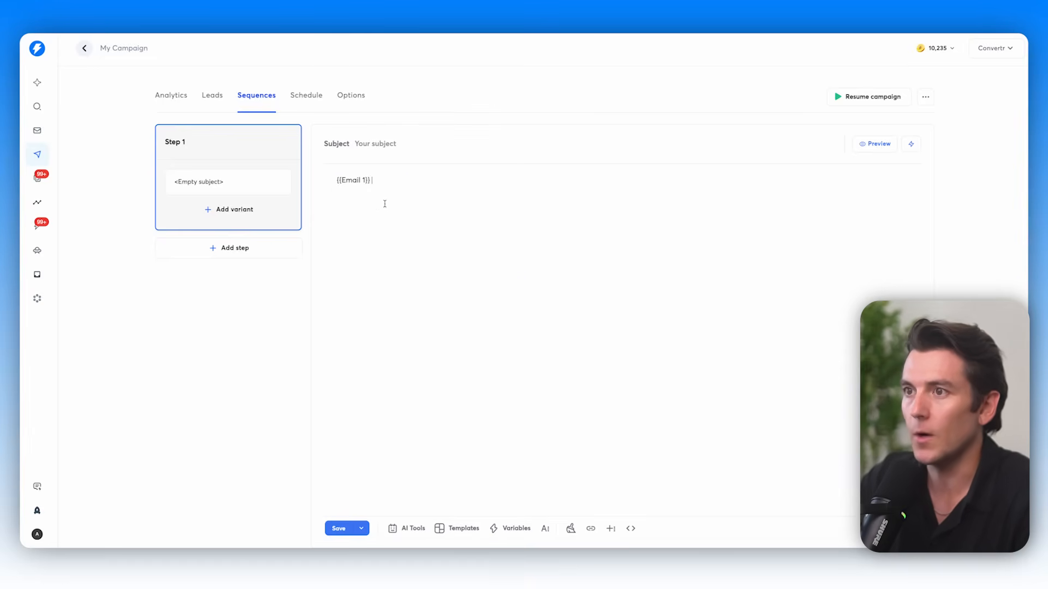
pyautogui.write('Thoughts?')
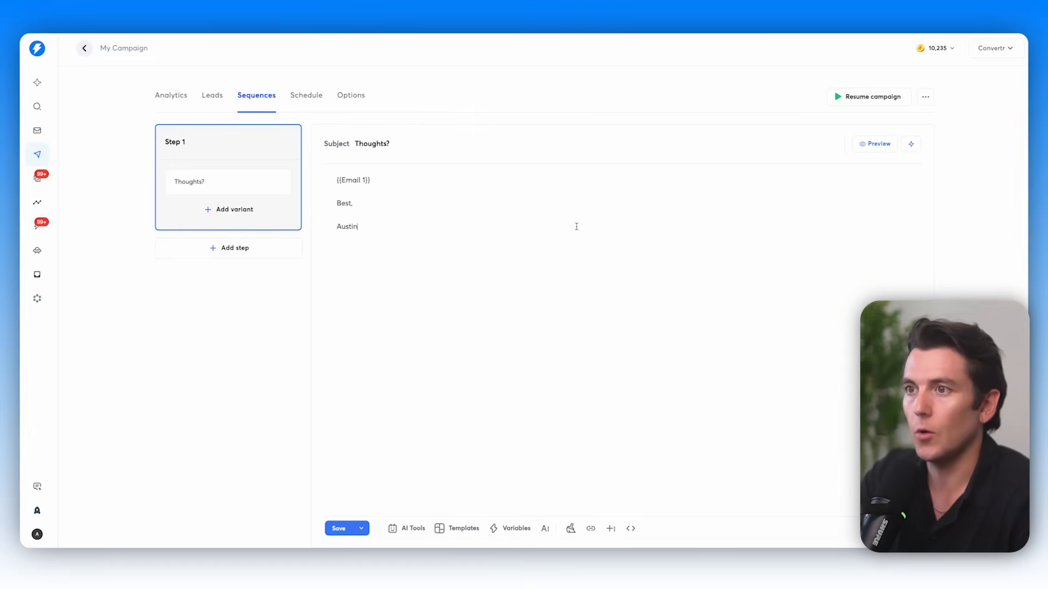
pyautogui.click(228, 248)
pyautogui.write('Cheee')
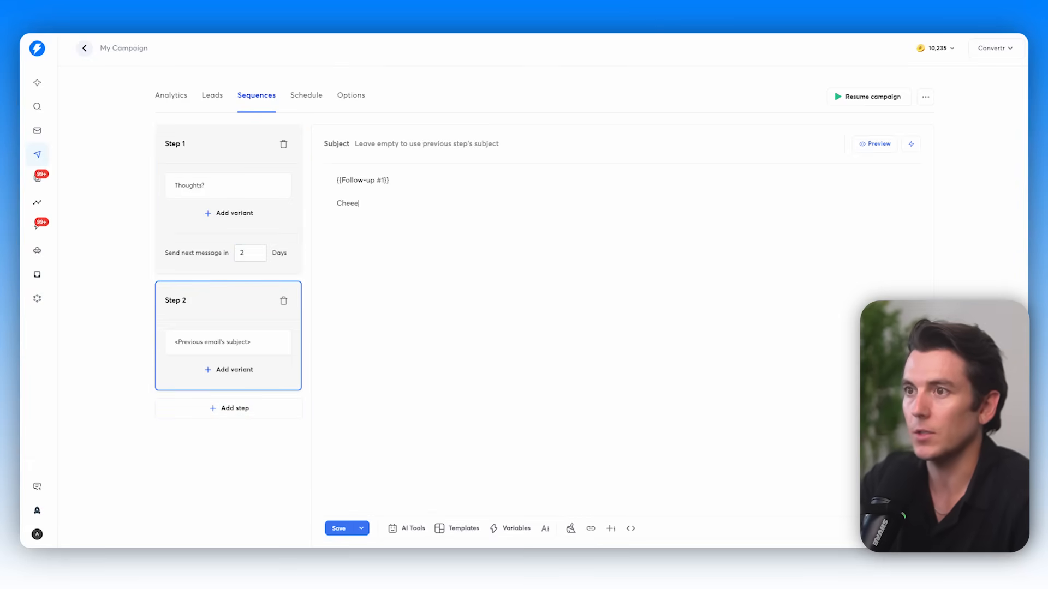
# Add a third step with a follow-up variable in its body, then return to the first email.
pyautogui.click(229, 408)
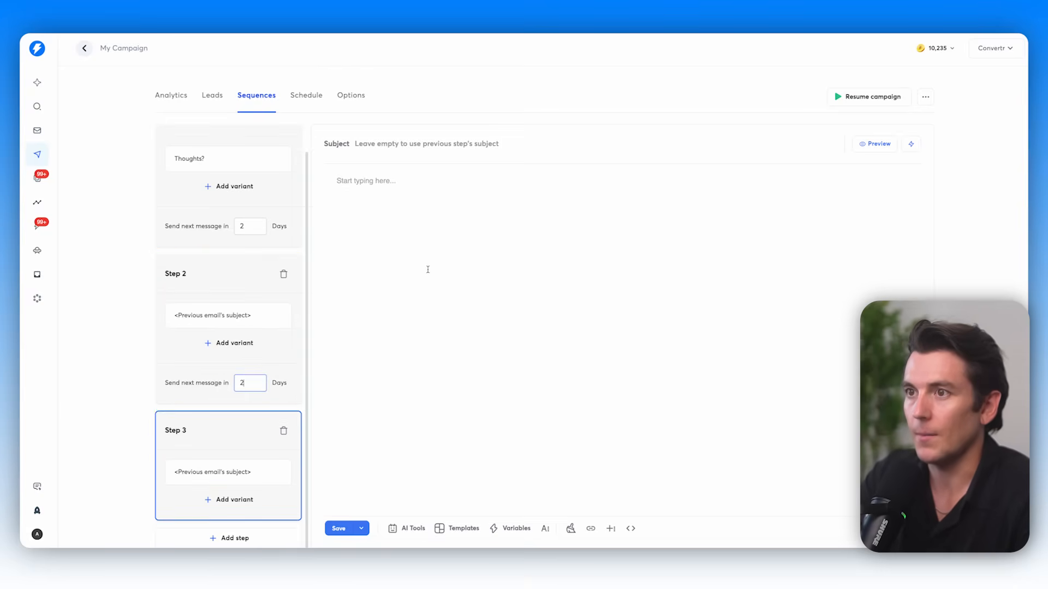
pyautogui.write('{')
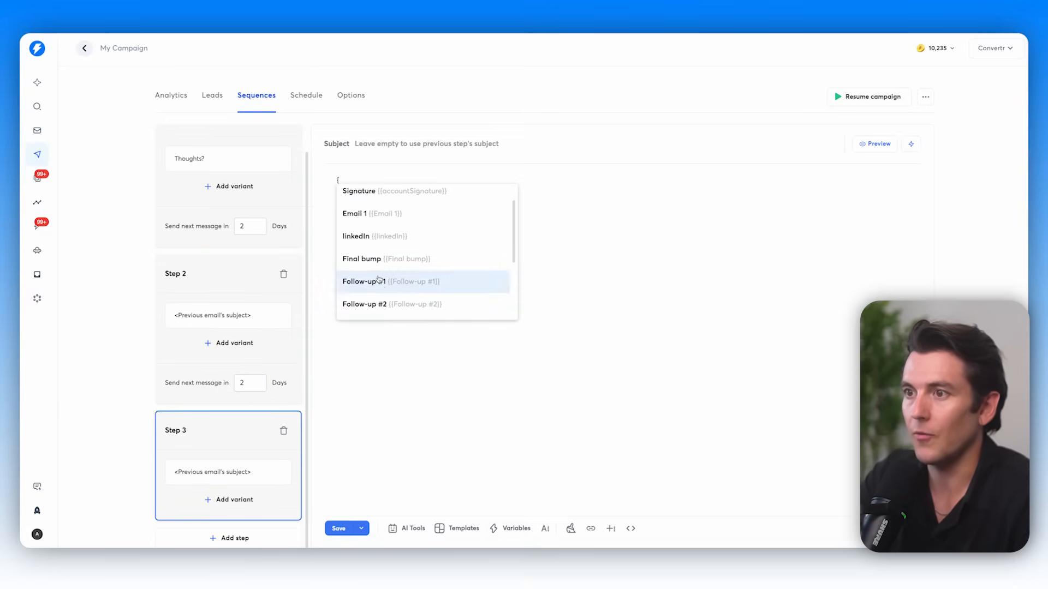
pyautogui.click(234, 538)
pyautogui.write('Chee')
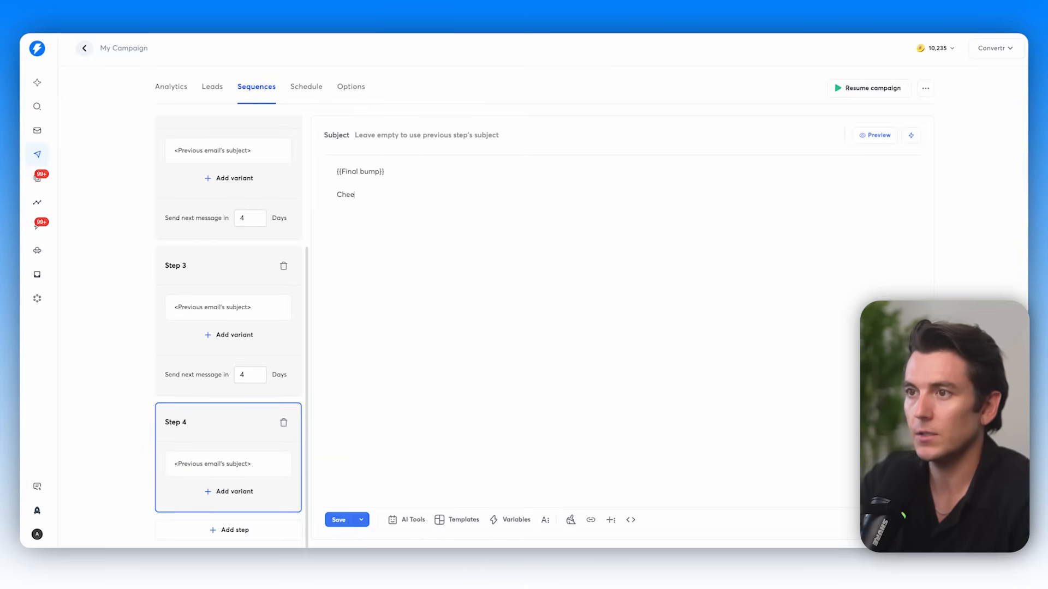
pyautogui.click(338, 520)
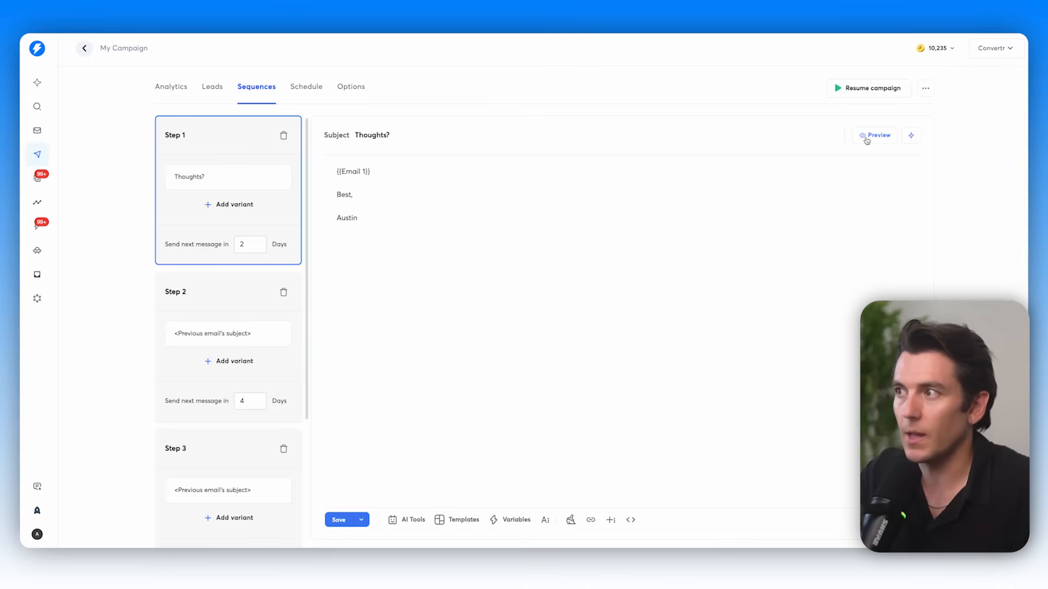
pyautogui.click(874, 135)
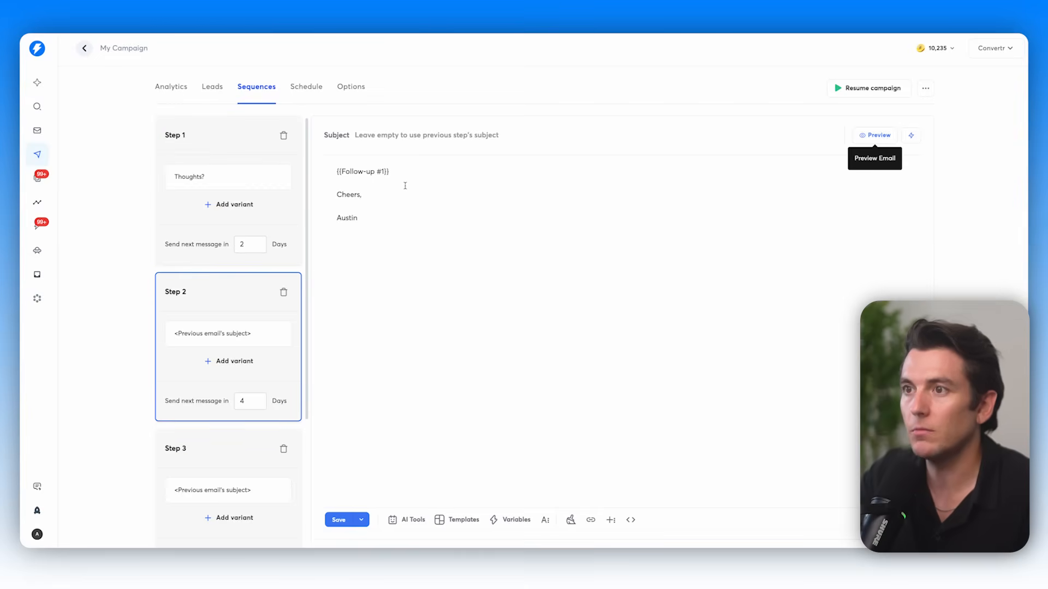
pyautogui.click(875, 135)
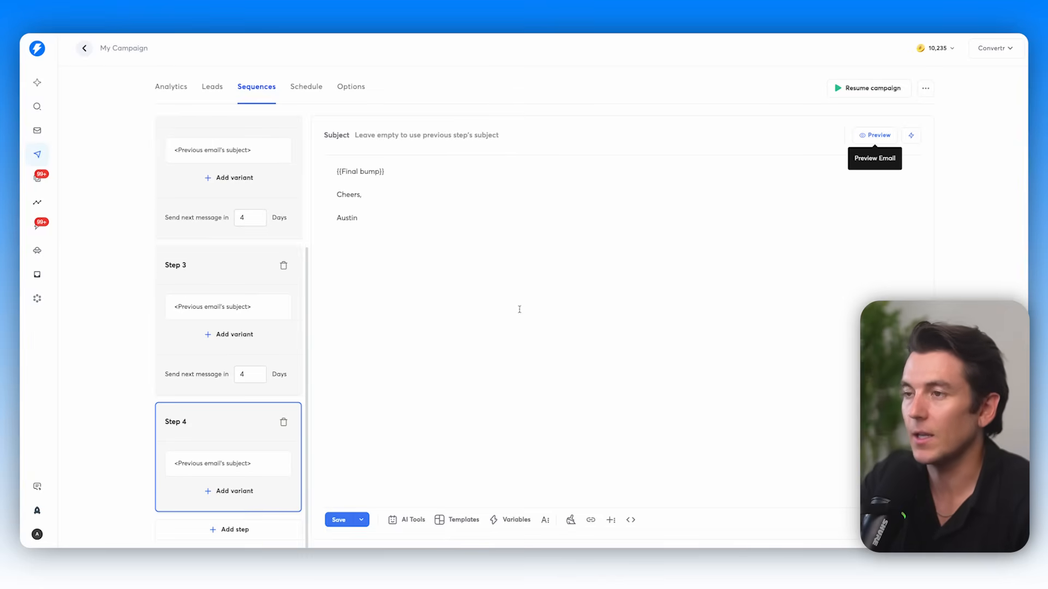
pyautogui.click(874, 136)
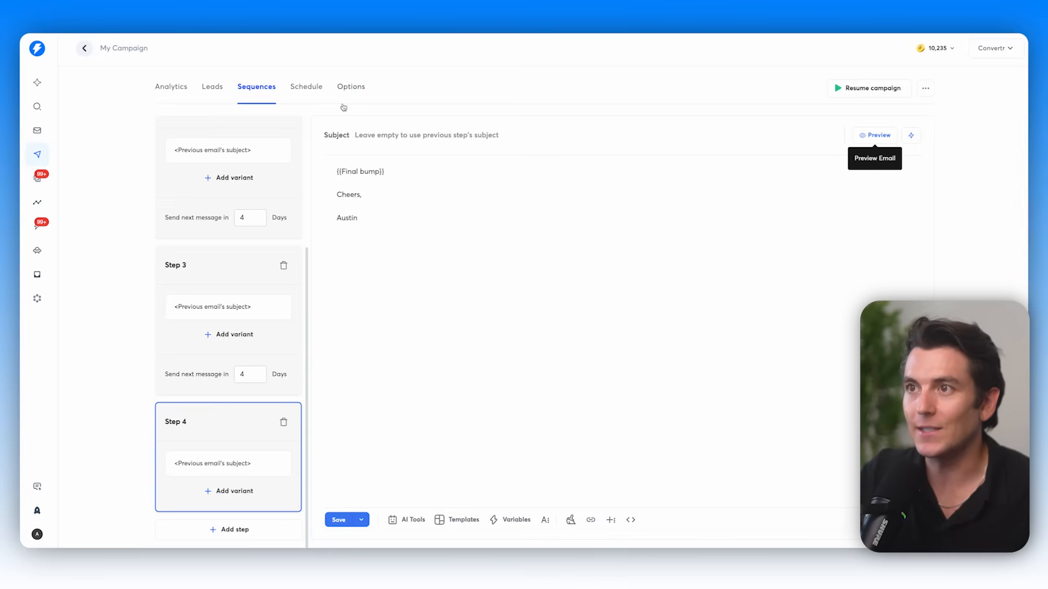
# Check campaign options, then open the first reply conversation in Unibox.
pyautogui.click(352, 87)
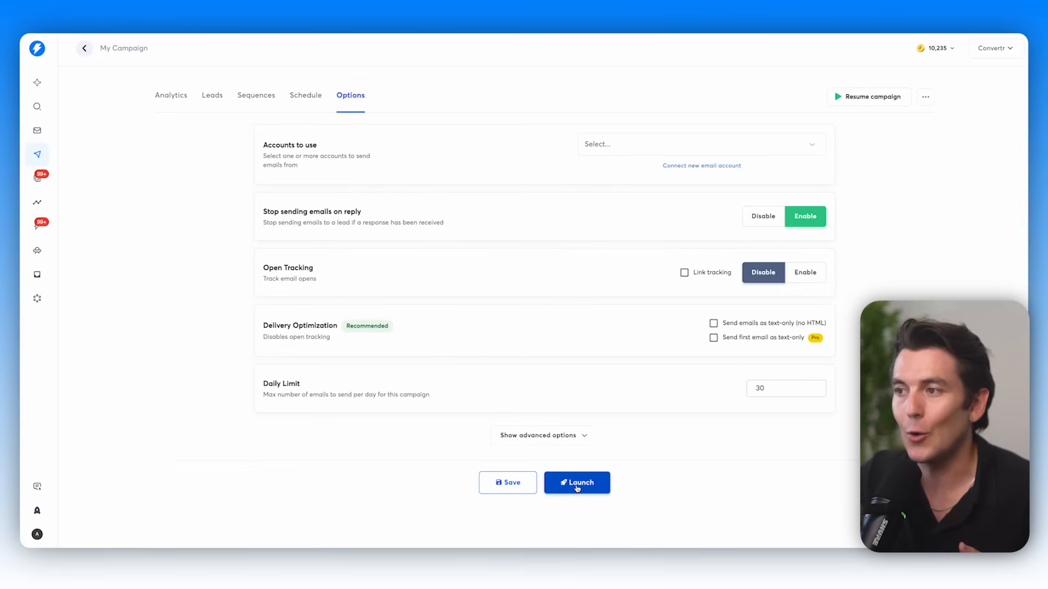
pyautogui.moveTo(37, 180)
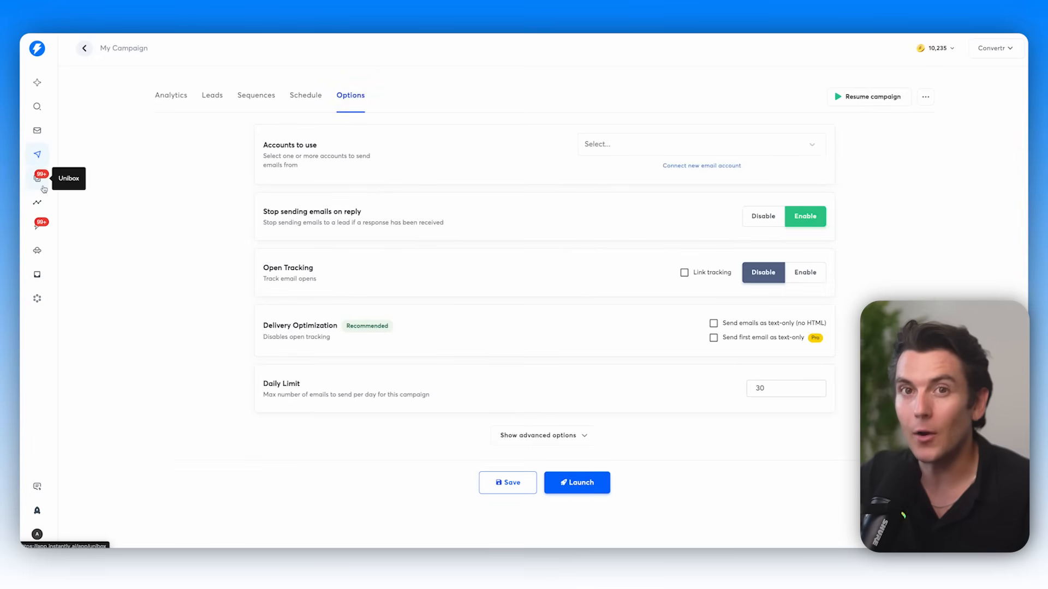
pyautogui.click(37, 178)
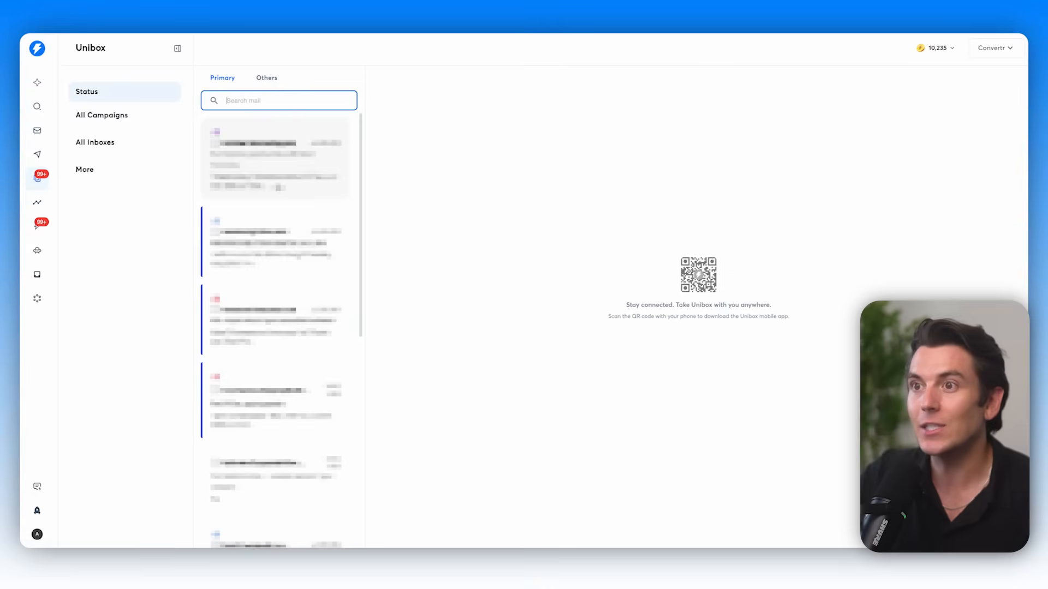
pyautogui.click(275, 158)
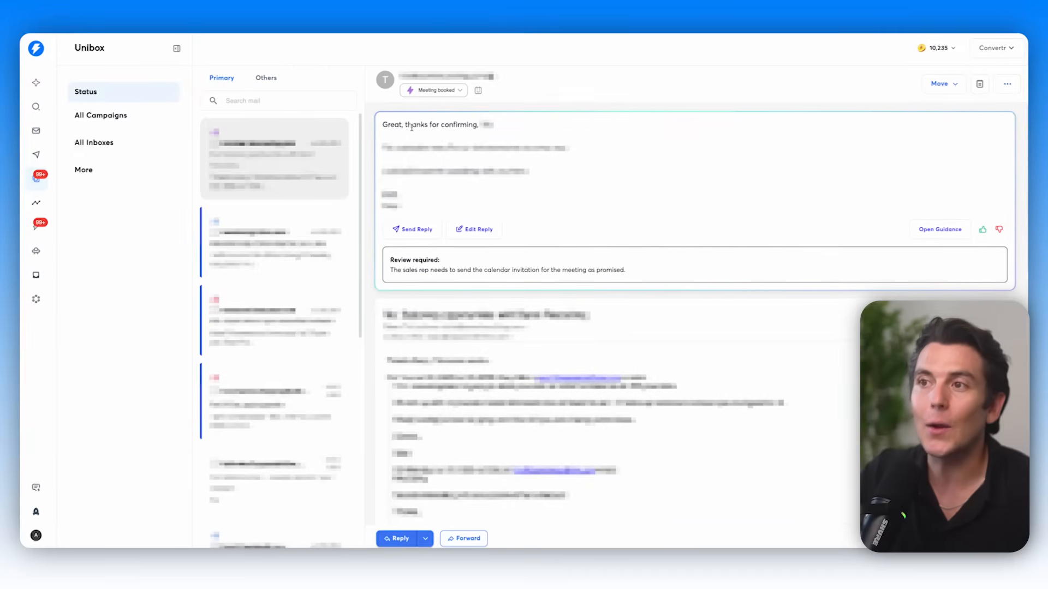